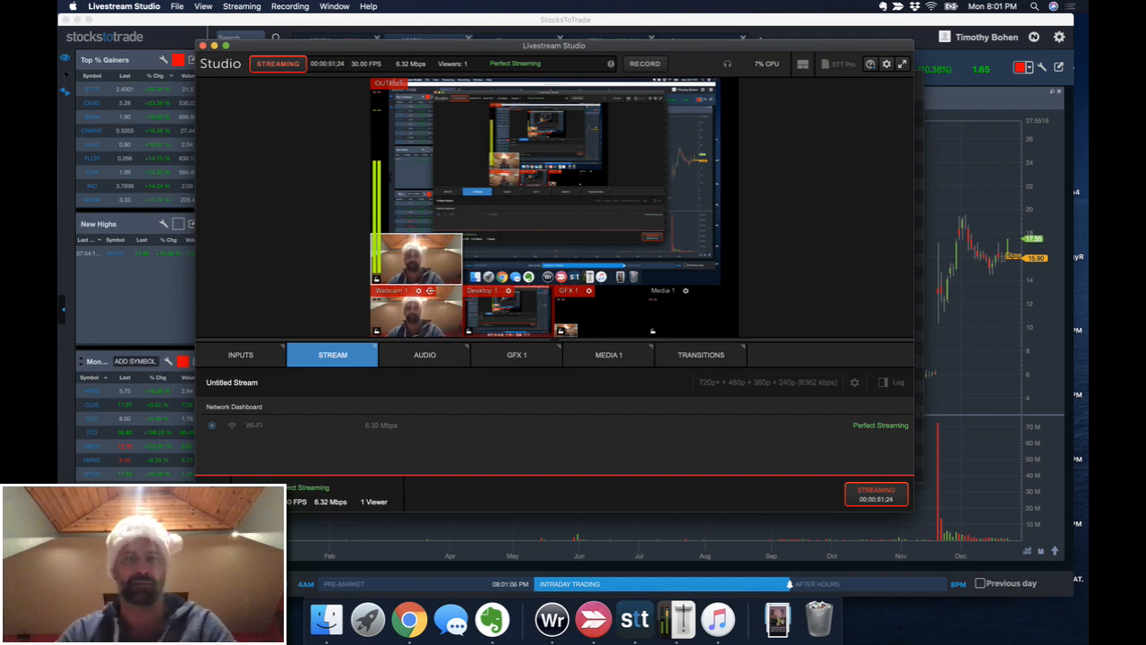
Bring the Chrome window with the StocksToTrade YouTube channel page to the front.
{"action": "left_click", "coordinate": [408, 620]}
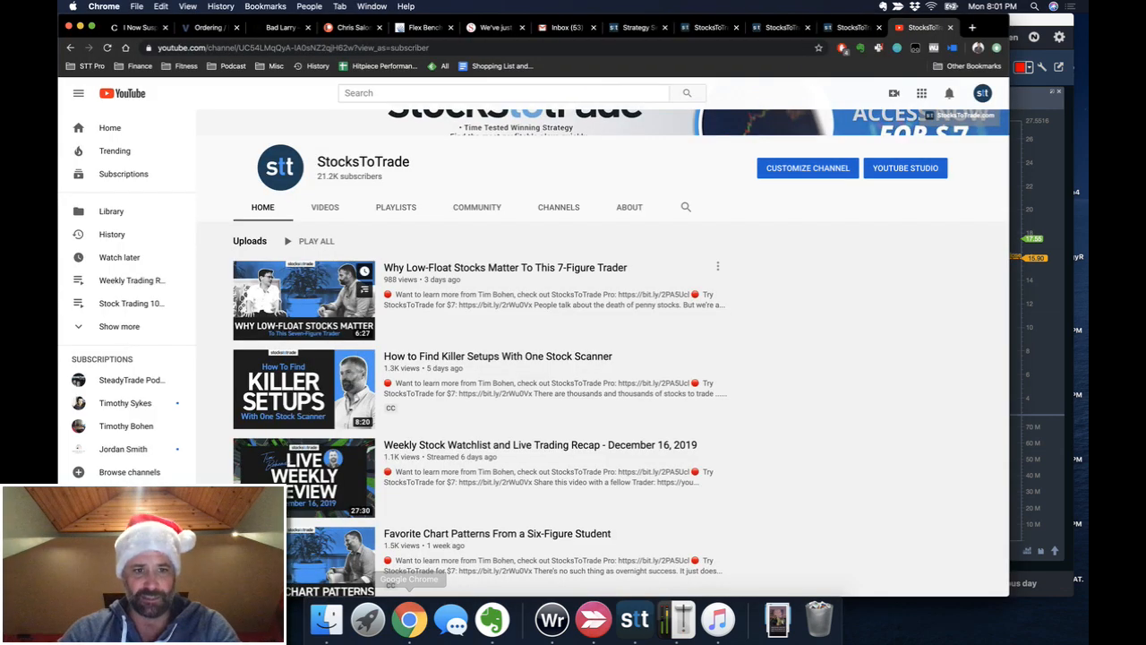
Return to the StocksToTrade app showing the MYOV intraday chart.
{"action": "left_click", "coordinate": [324, 208]}
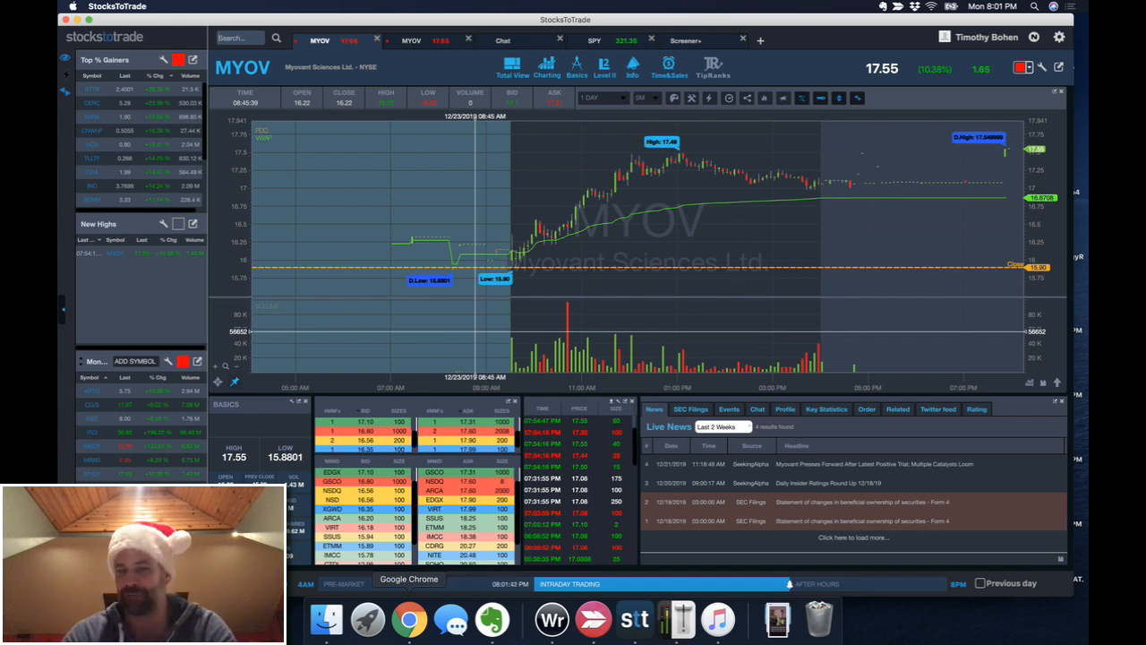
Switch to the SteadyTrade Bootcamp live stream chat, glancing at the Strategy Session tab.
{"action": "left_click", "coordinate": [408, 618]}
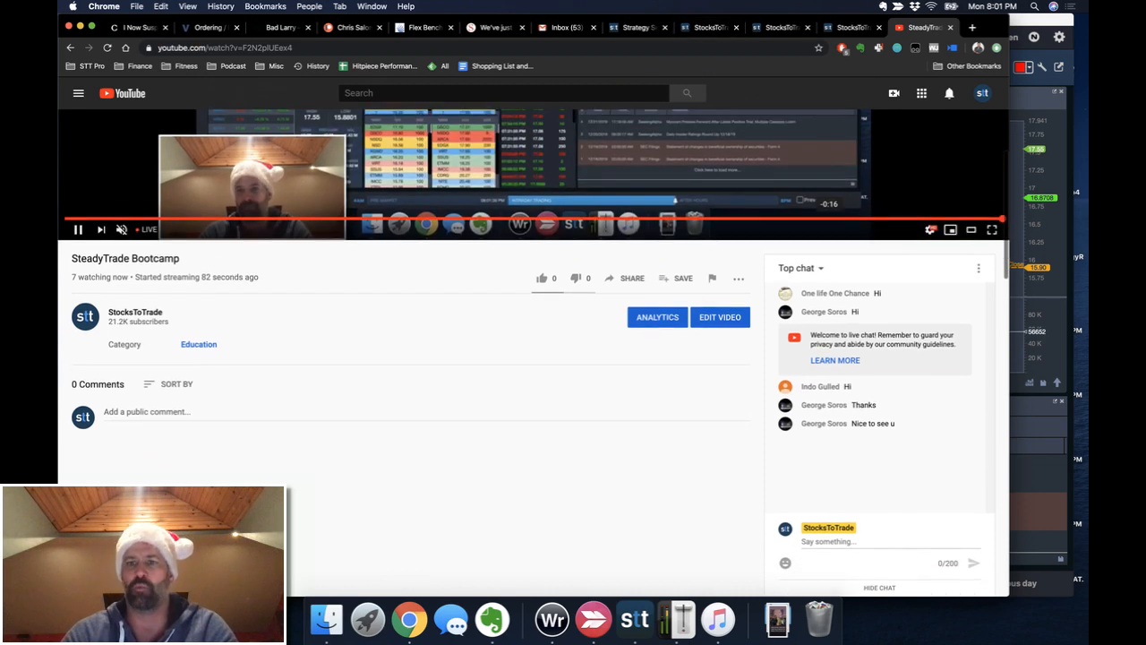
{"action": "left_click", "coordinate": [637, 26]}
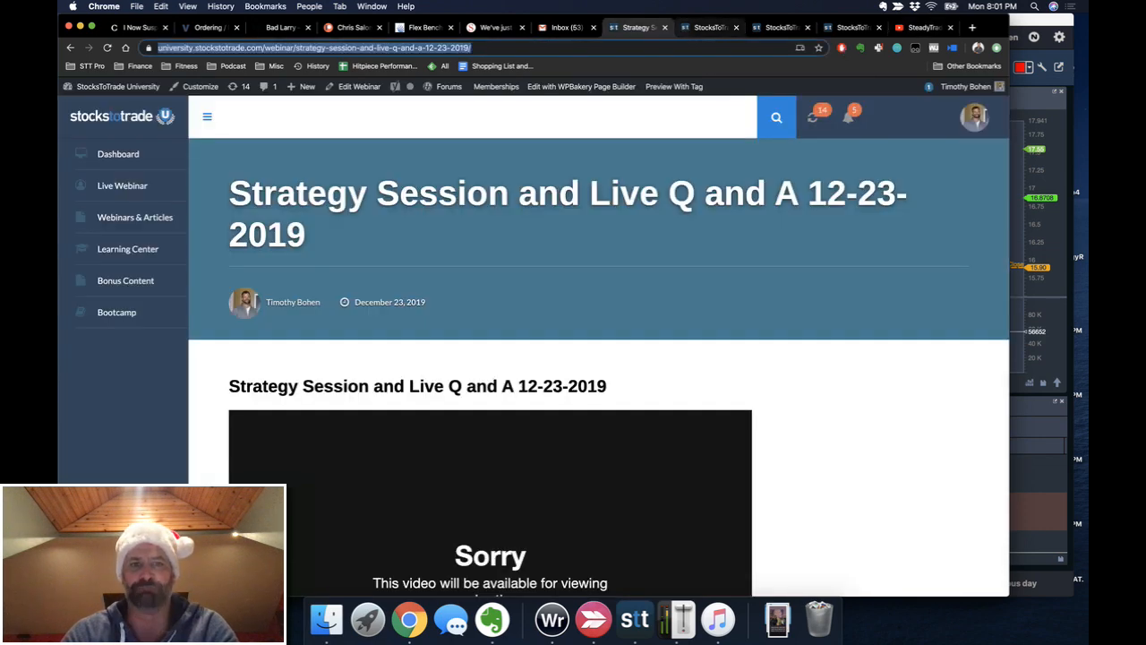
{"action": "left_click", "coordinate": [709, 27]}
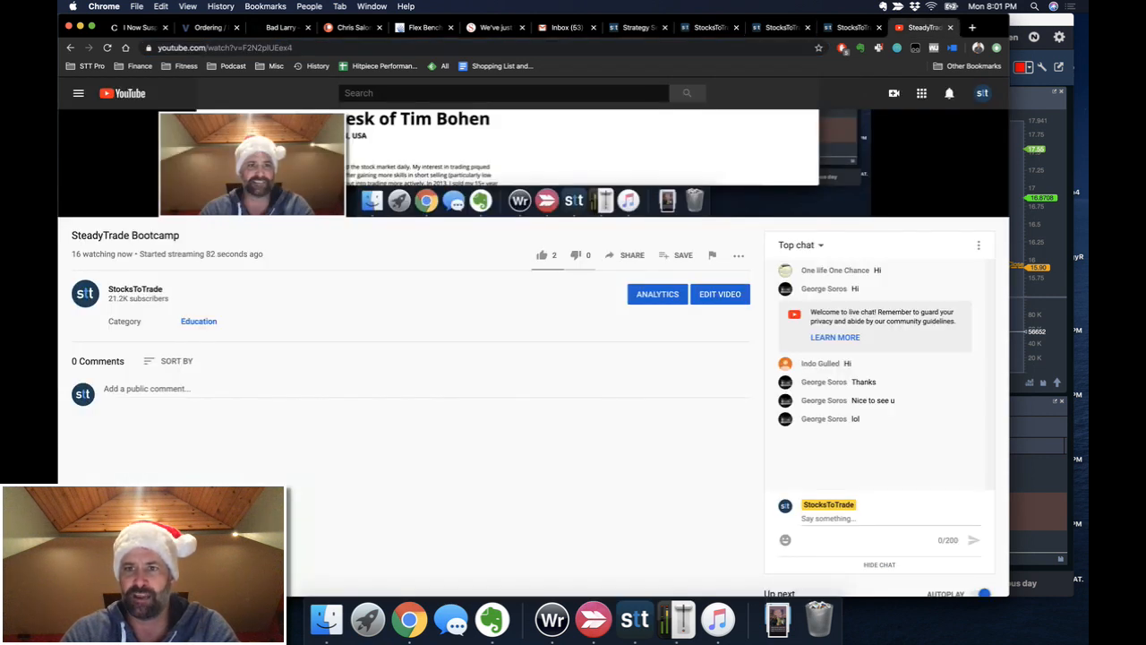
{"action": "type", "text": "https://stockstotrade.com/free-webinar/v2/"}
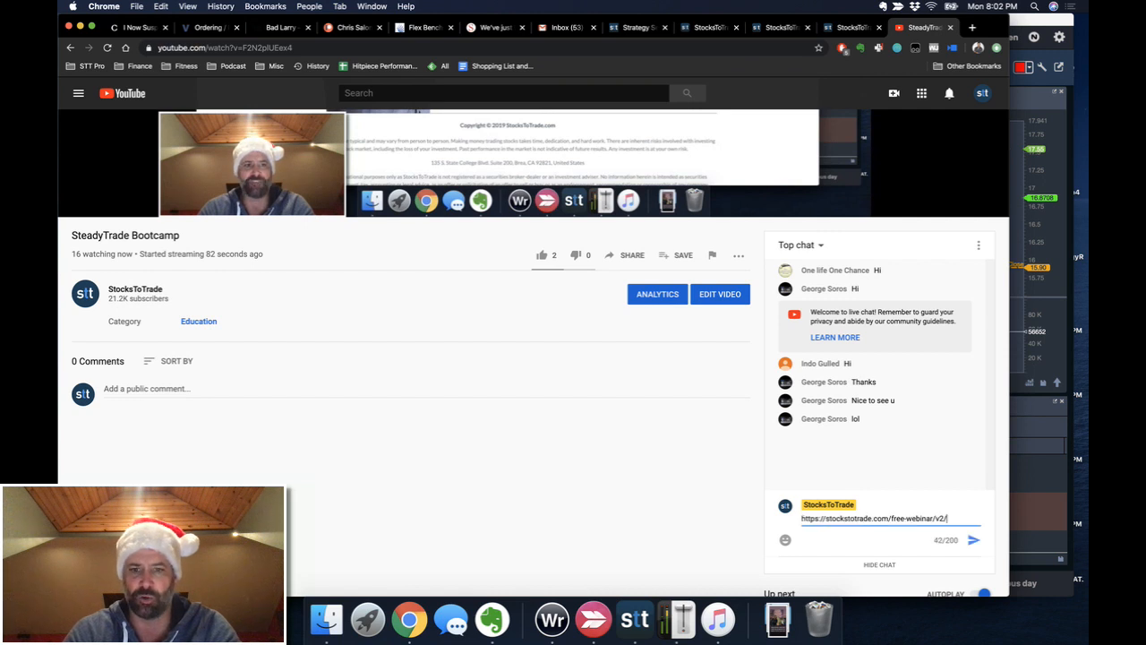
{"action": "left_click", "coordinate": [974, 539]}
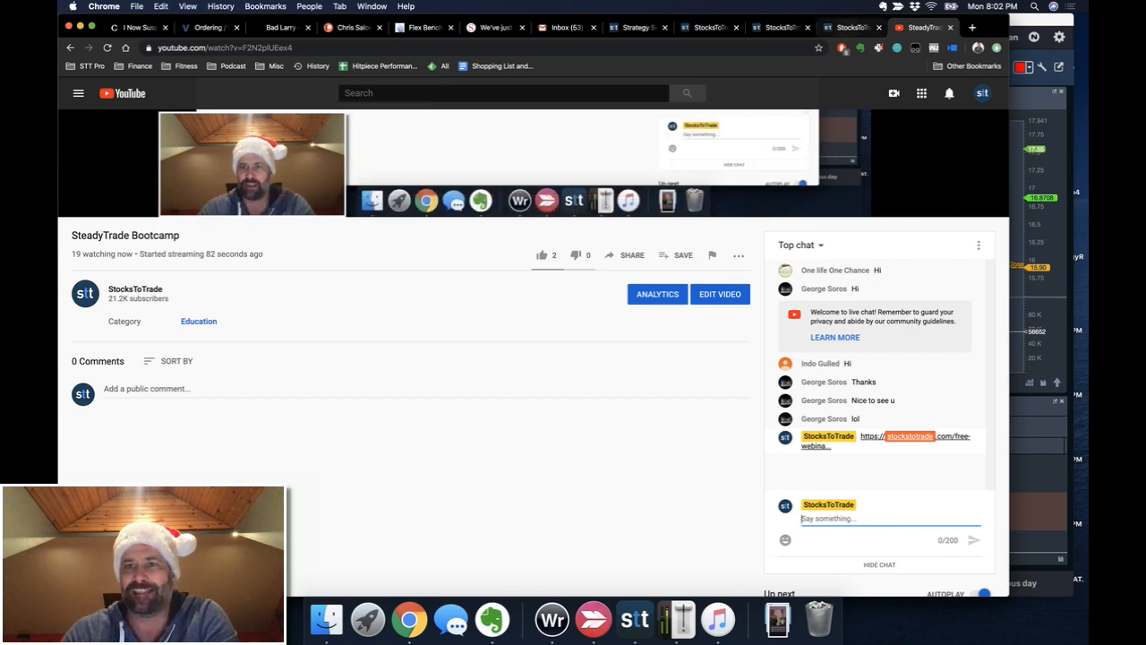
{"action": "left_click", "coordinate": [913, 437]}
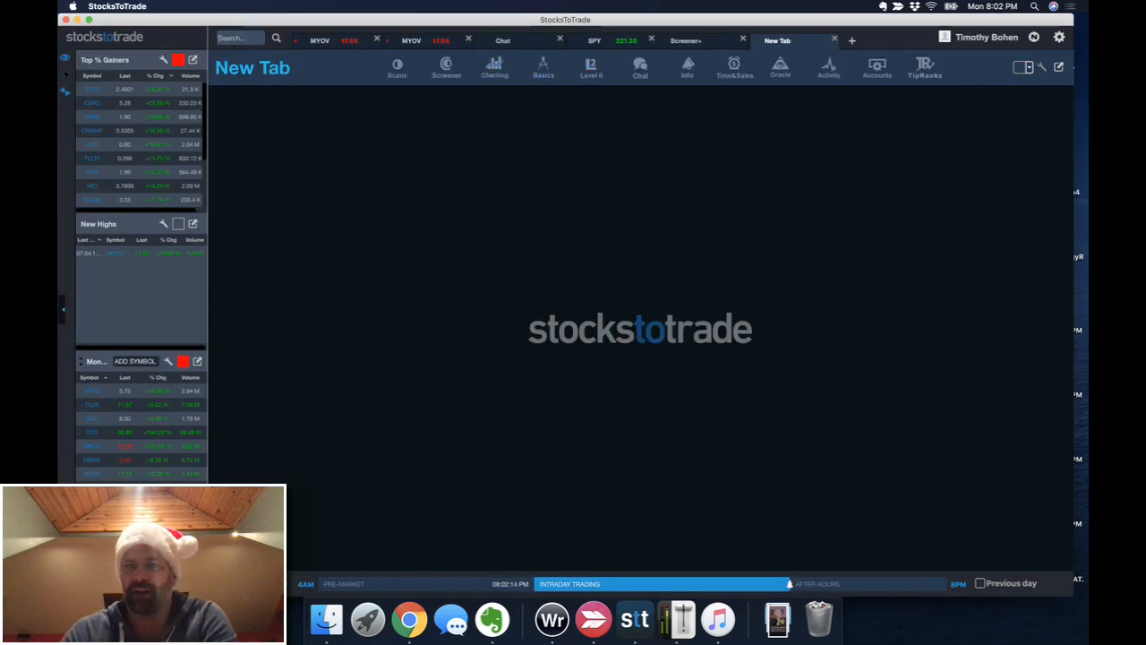
Run the Oracle scanner and load the ITCI chart from its results.
{"action": "left_click", "coordinate": [781, 68]}
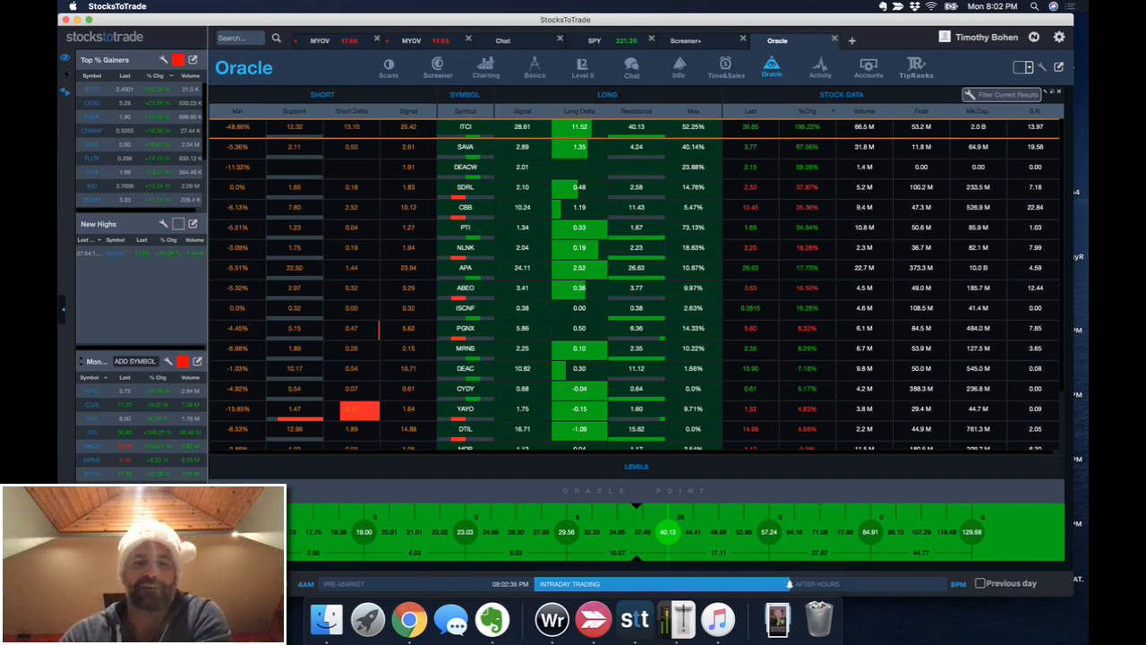
{"action": "left_click", "coordinate": [318, 40]}
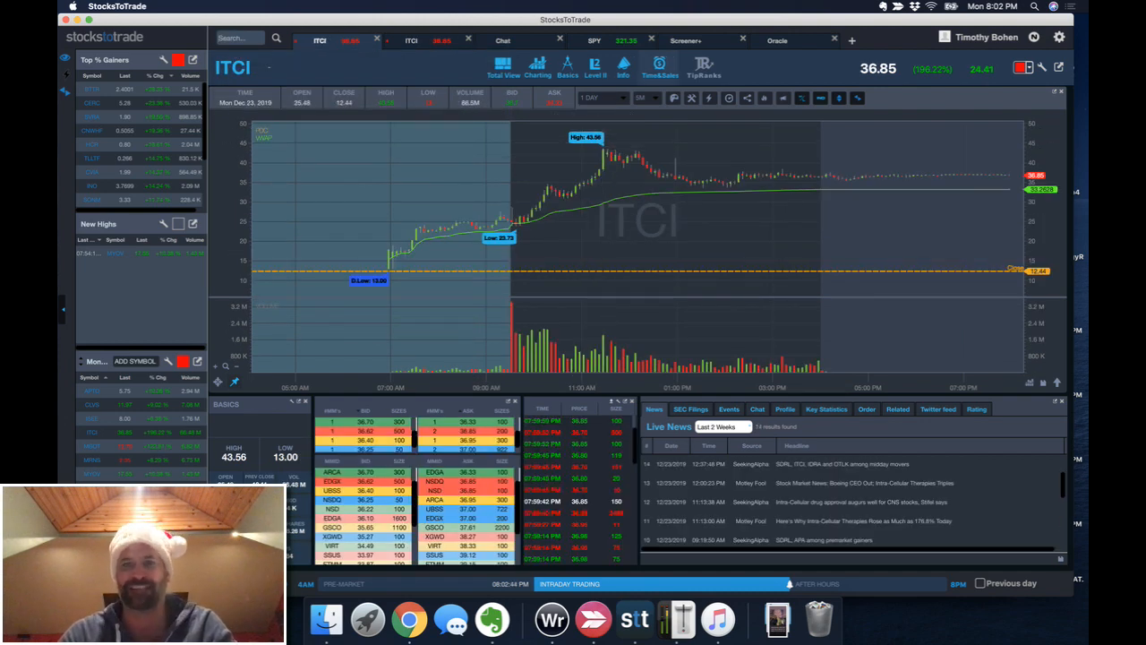
Load the SAVA chart in place of ITCI via the symbol search.
{"action": "left_click", "coordinate": [778, 39]}
{"action": "type", "text": "SAVA"}
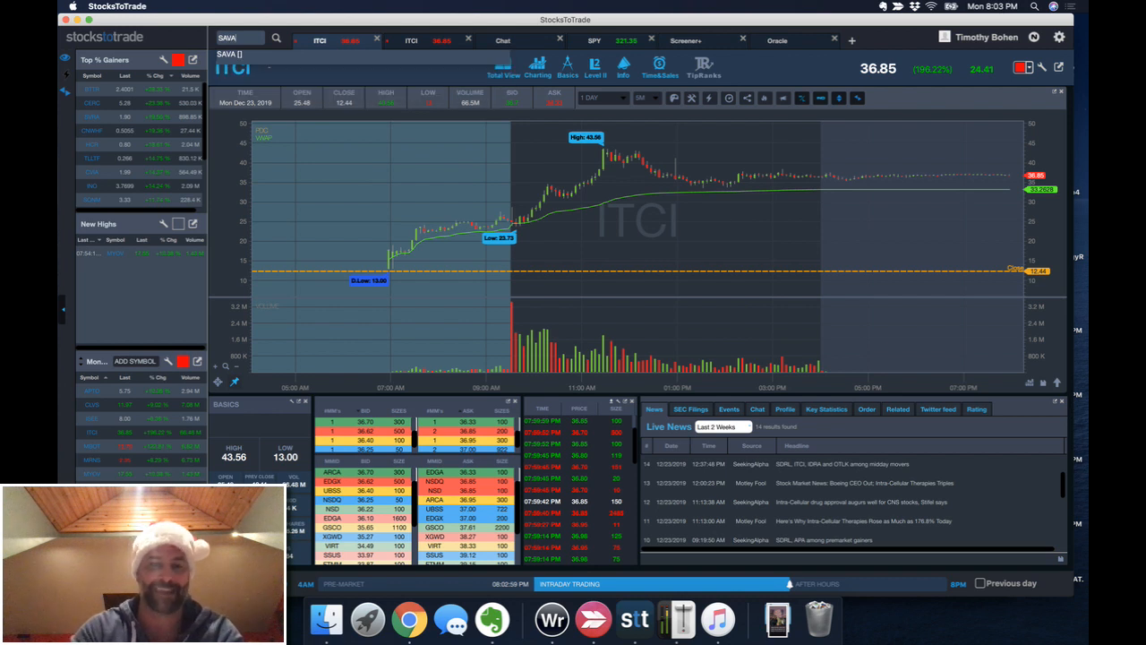
{"action": "left_click", "coordinate": [319, 40]}
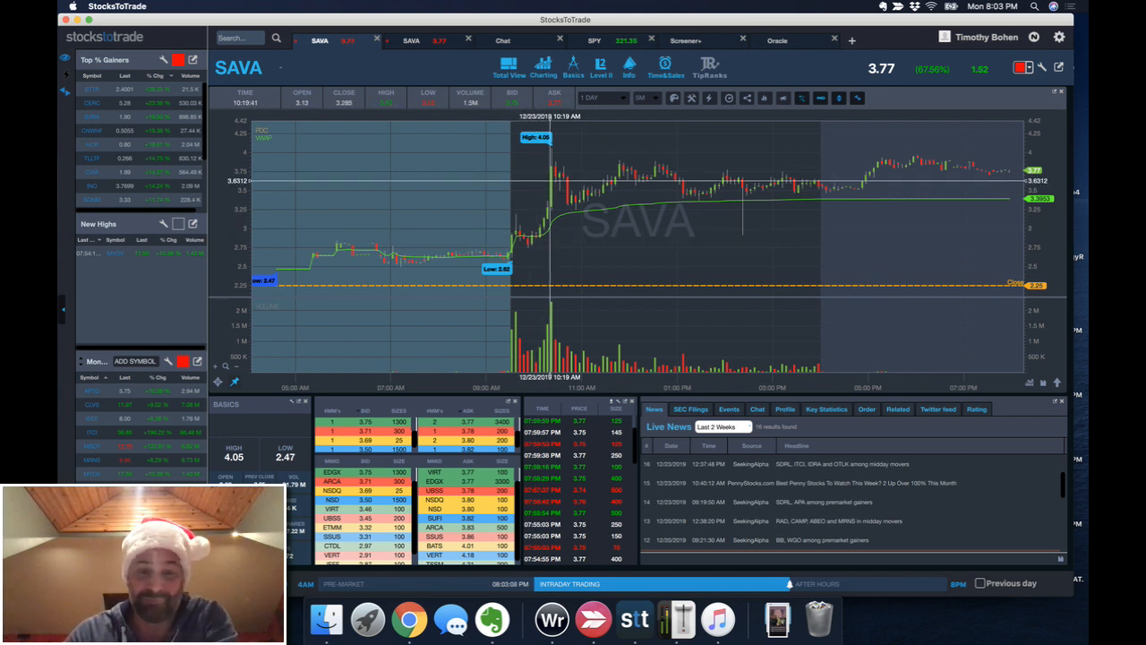
{"action": "mouse_move", "coordinate": [555, 247]}
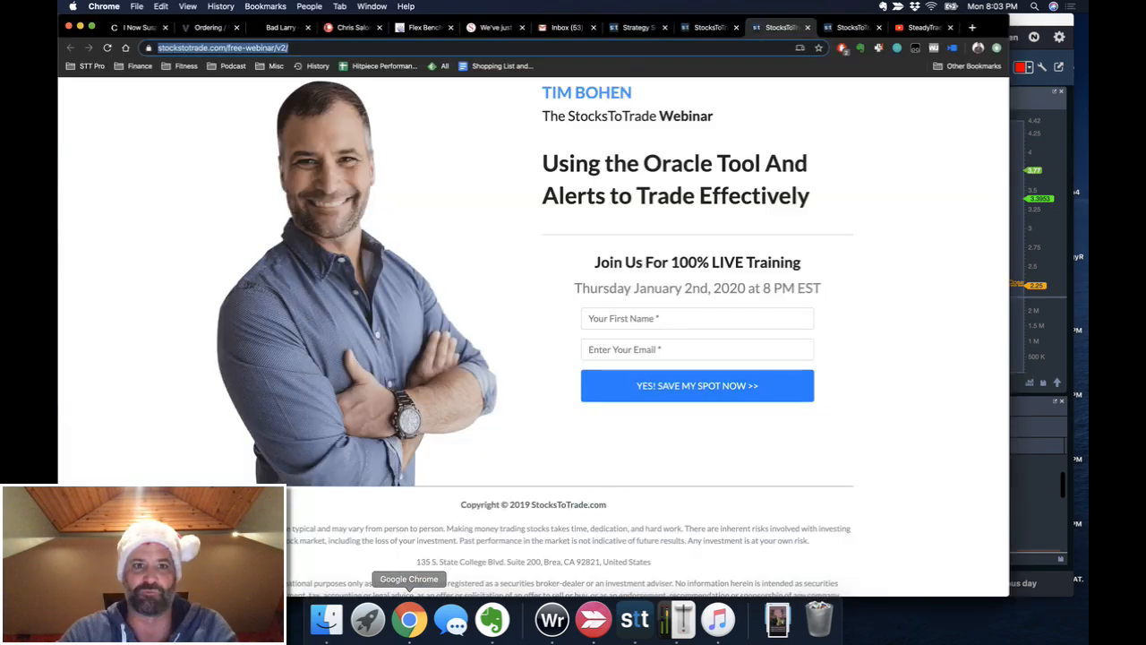
Skim the Spectator best-decade article, then switch to the StocksToTrade weekly watchlist signup tab.
{"action": "left_click", "coordinate": [492, 27]}
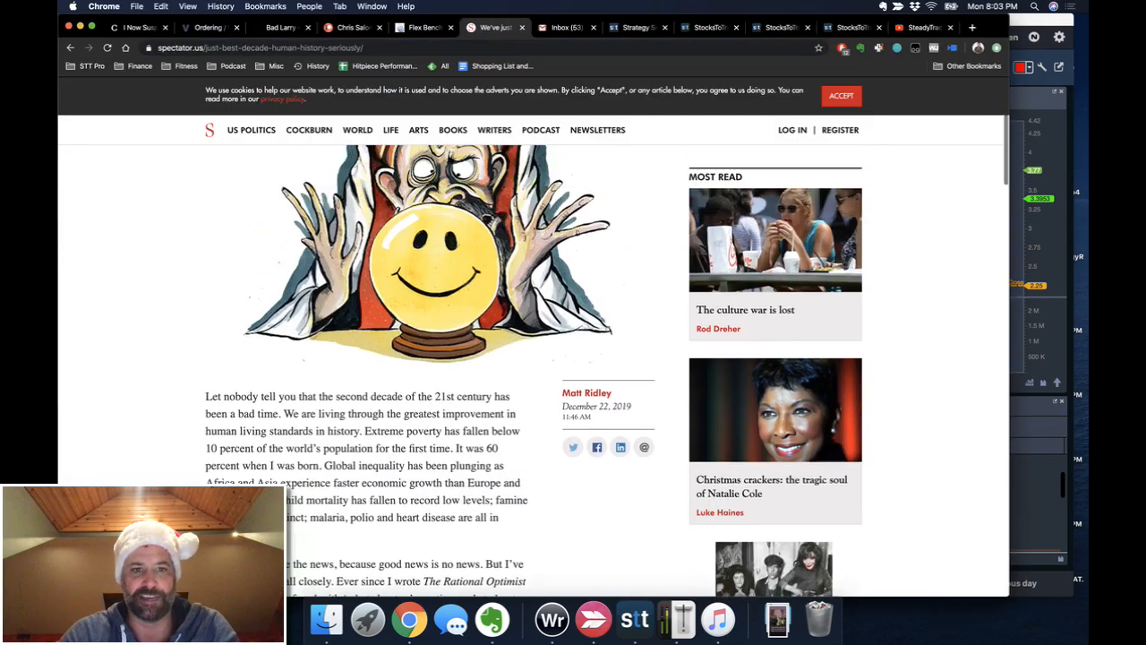
{"action": "scroll", "scroll_direction": "up", "scroll_amount": 3}
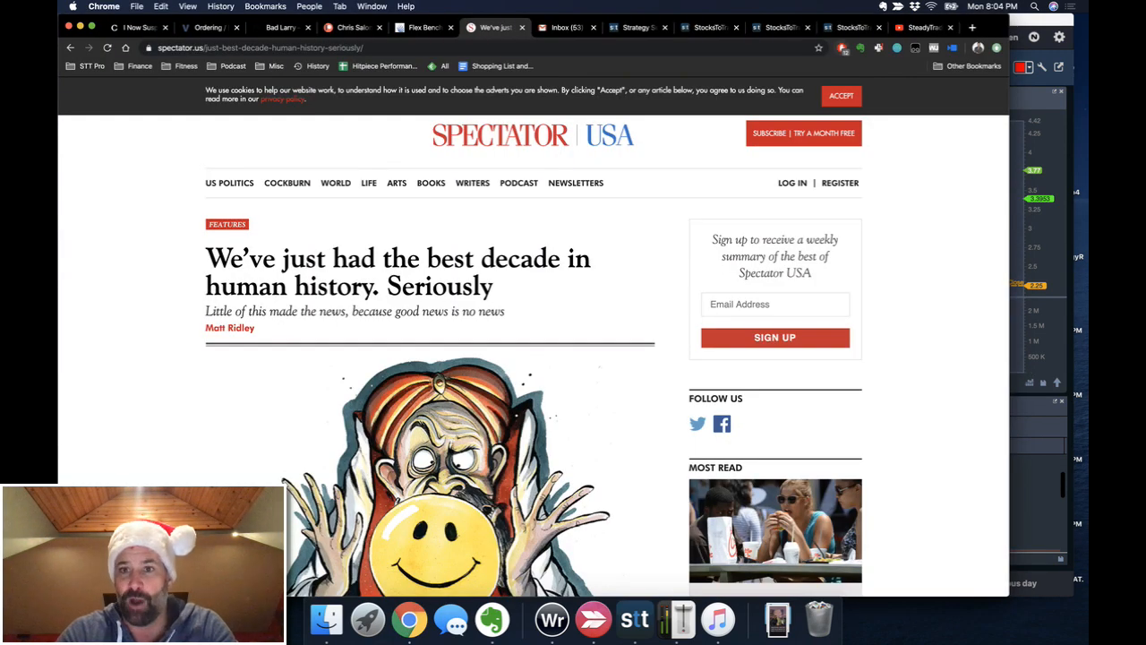
{"action": "left_click", "coordinate": [848, 27]}
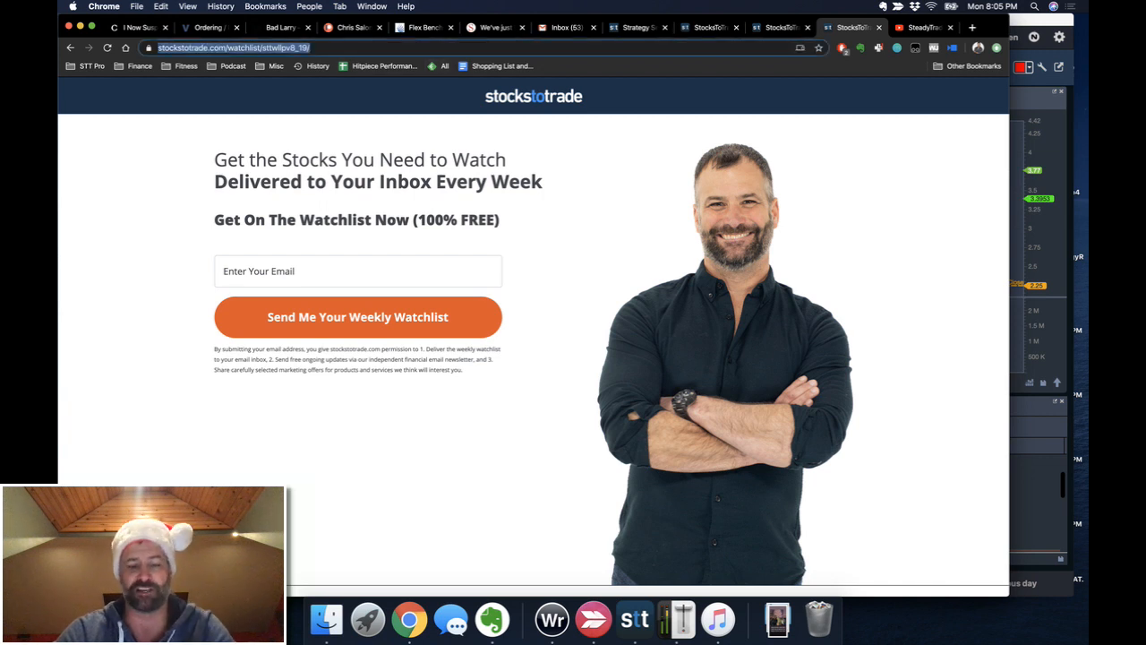
{"action": "left_click", "coordinate": [922, 27]}
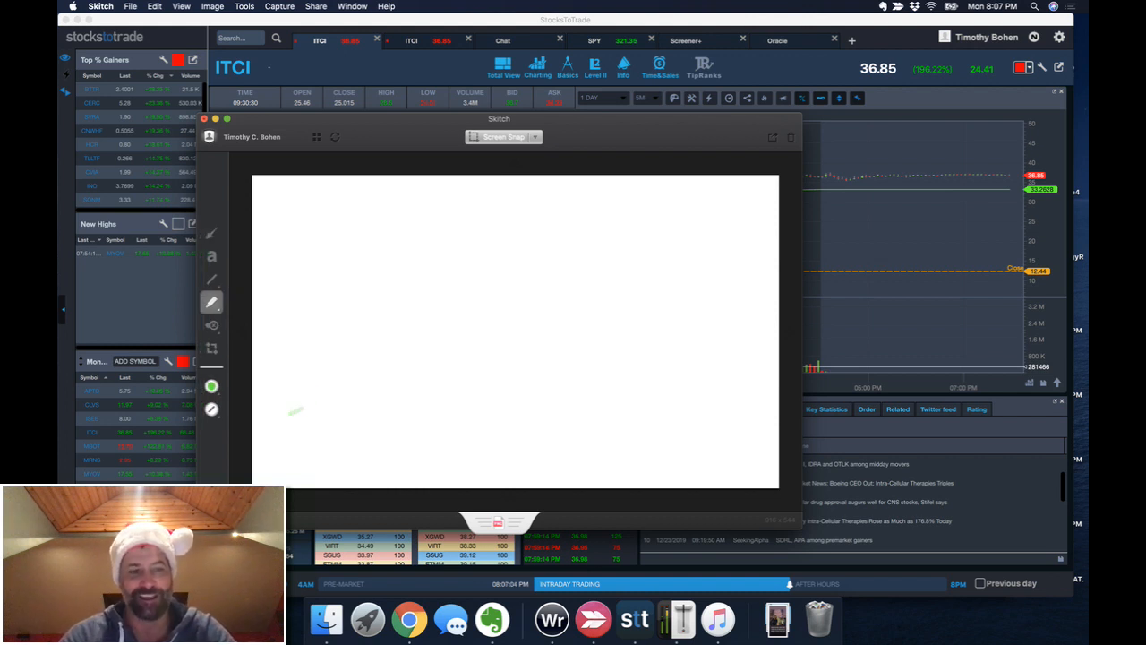
Draw a green spike-and-flatten price path and a black horizontal level line across it.
{"action": "left_click_drag", "start_coordinate": [294, 412], "coordinate": [368, 278]}
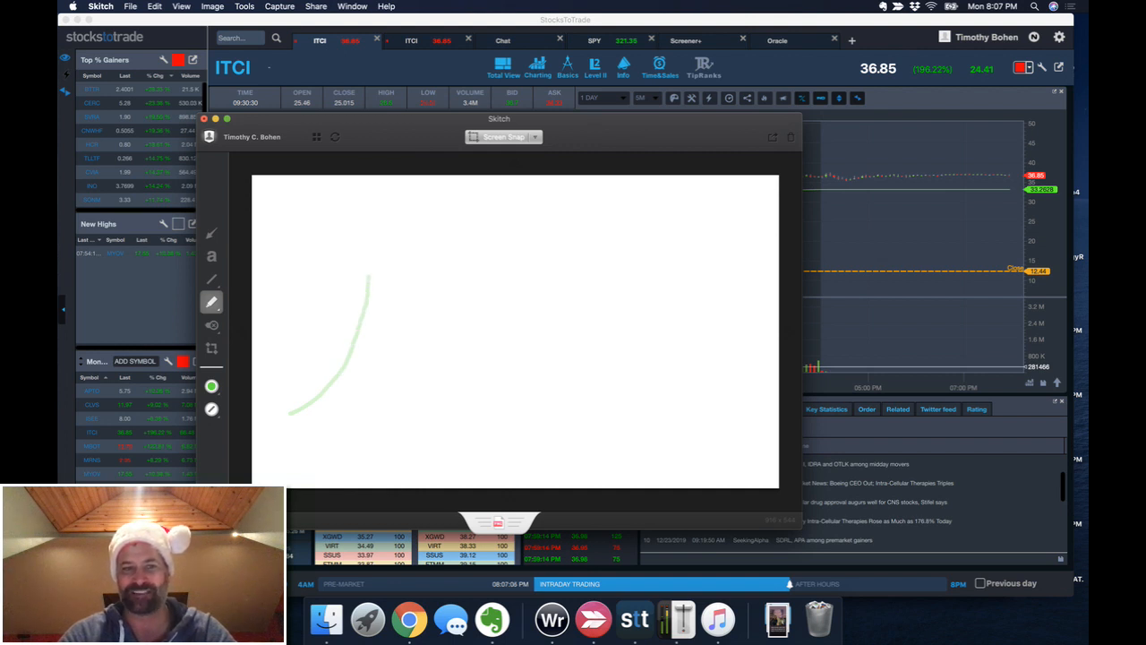
{"action": "left_click_drag", "start_coordinate": [369, 277], "coordinate": [474, 324]}
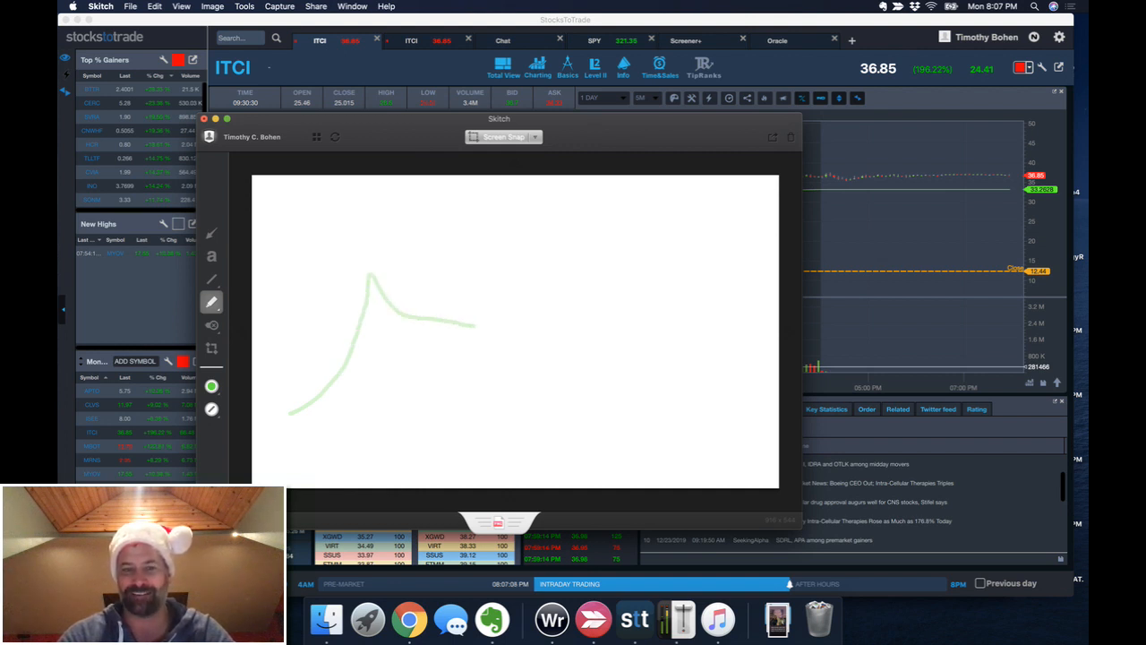
{"action": "left_click_drag", "start_coordinate": [474, 326], "coordinate": [549, 319]}
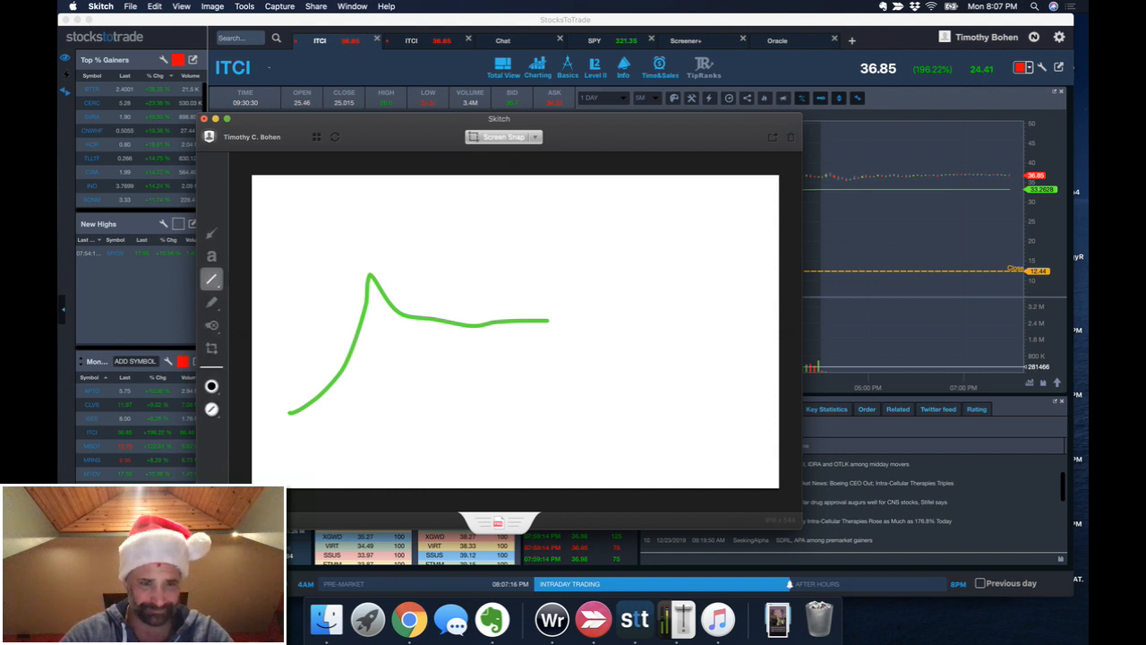
{"action": "left_click_drag", "start_coordinate": [290, 318], "coordinate": [679, 321]}
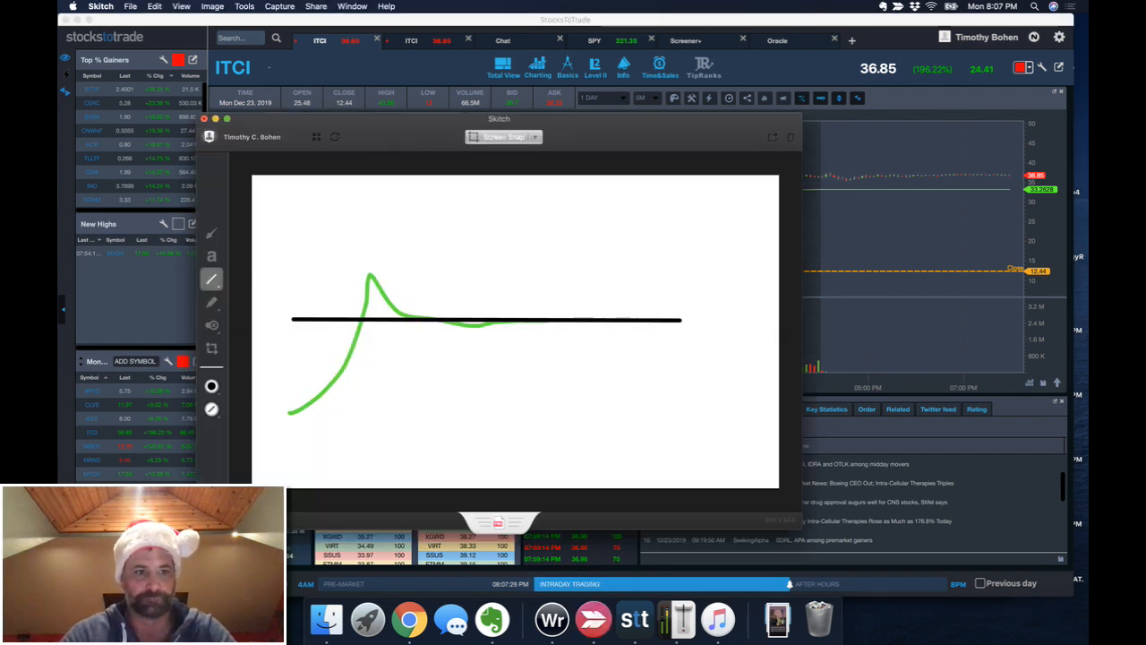
{"action": "left_click", "coordinate": [211, 256]}
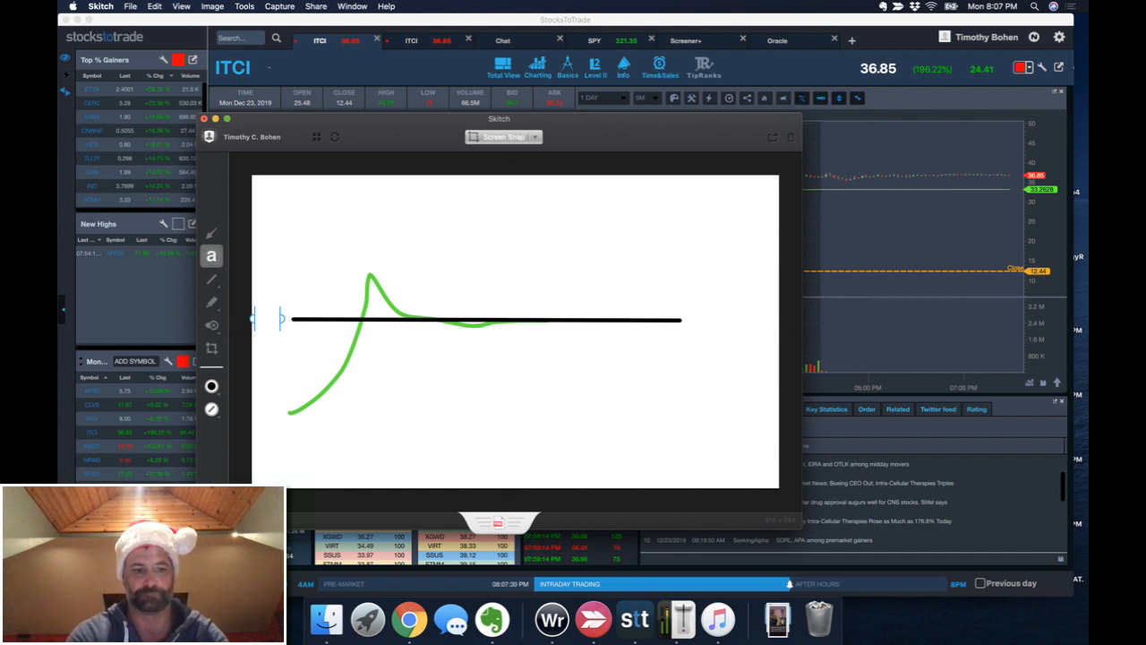
Label the level line with a price and draw the steep green rise after the red dip.
{"action": "type", "text": "$27"}
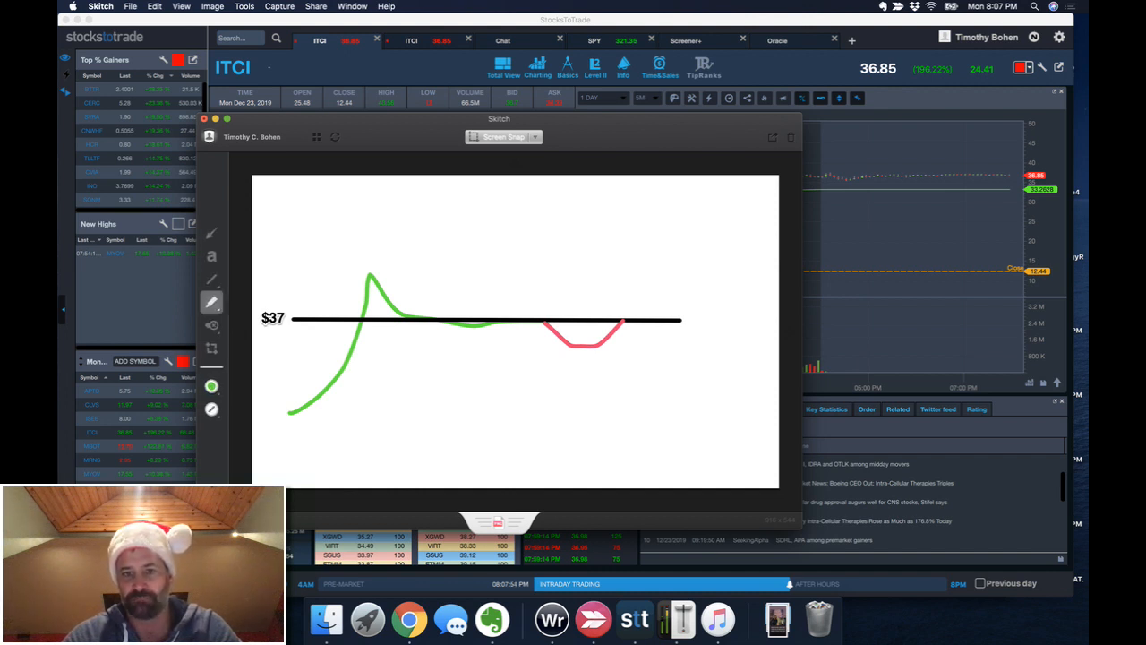
{"action": "left_click_drag", "start_coordinate": [626, 322], "coordinate": [738, 194]}
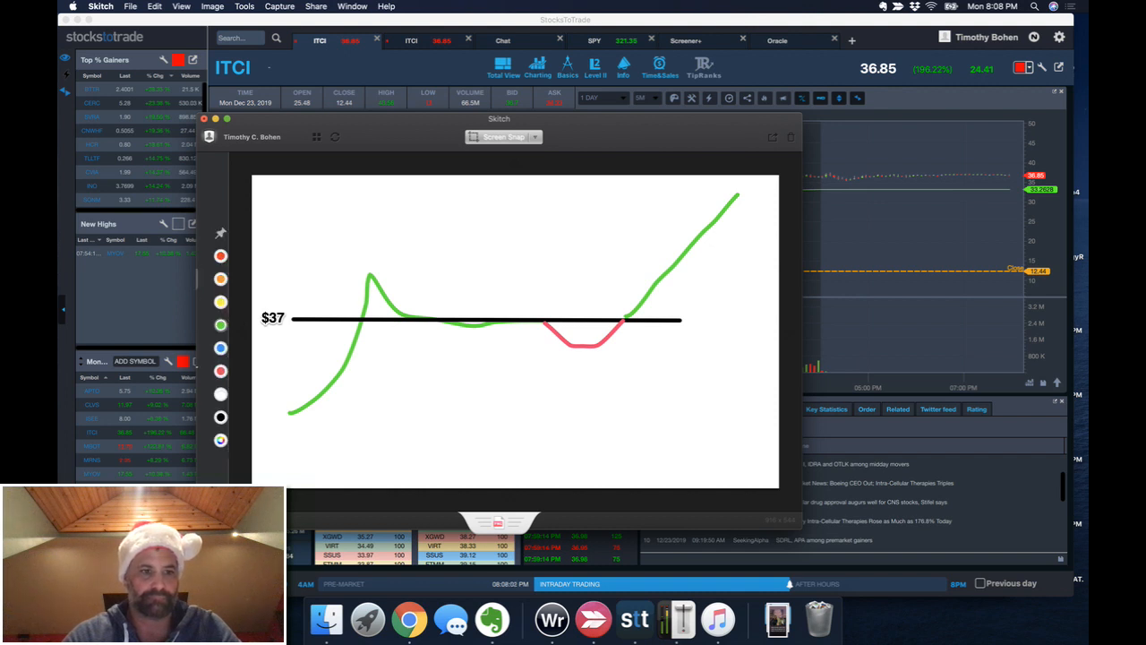
Add a black vertical divider through the dip labelled 'Tuesday open'.
{"action": "left_click", "coordinate": [220, 280]}
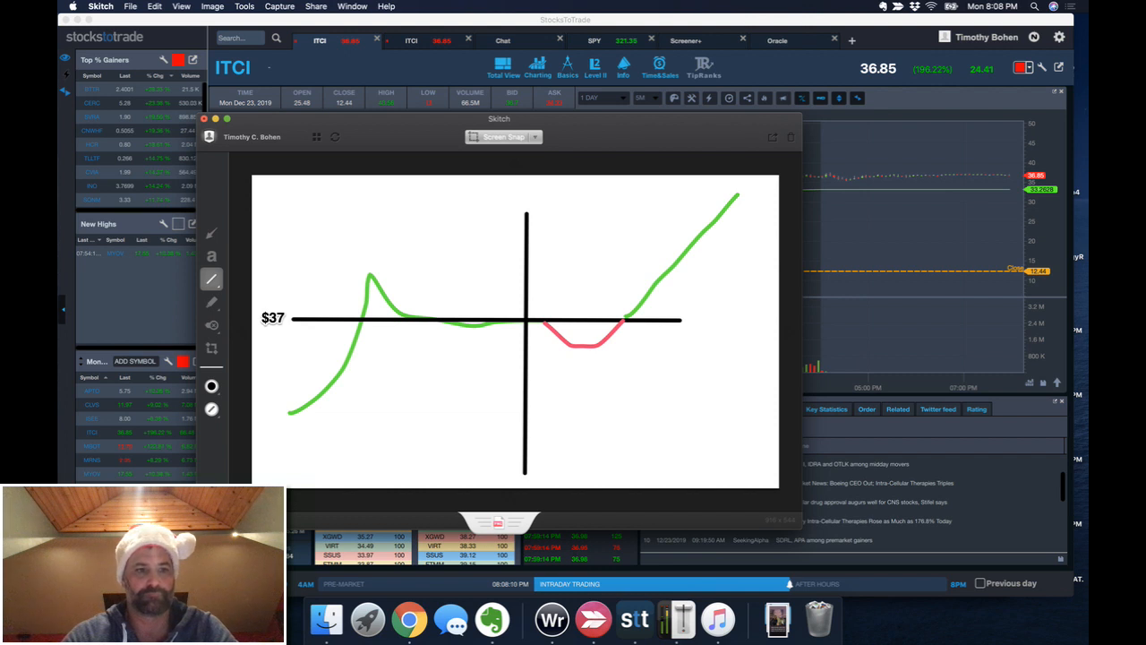
{"action": "left_click", "coordinate": [211, 258]}
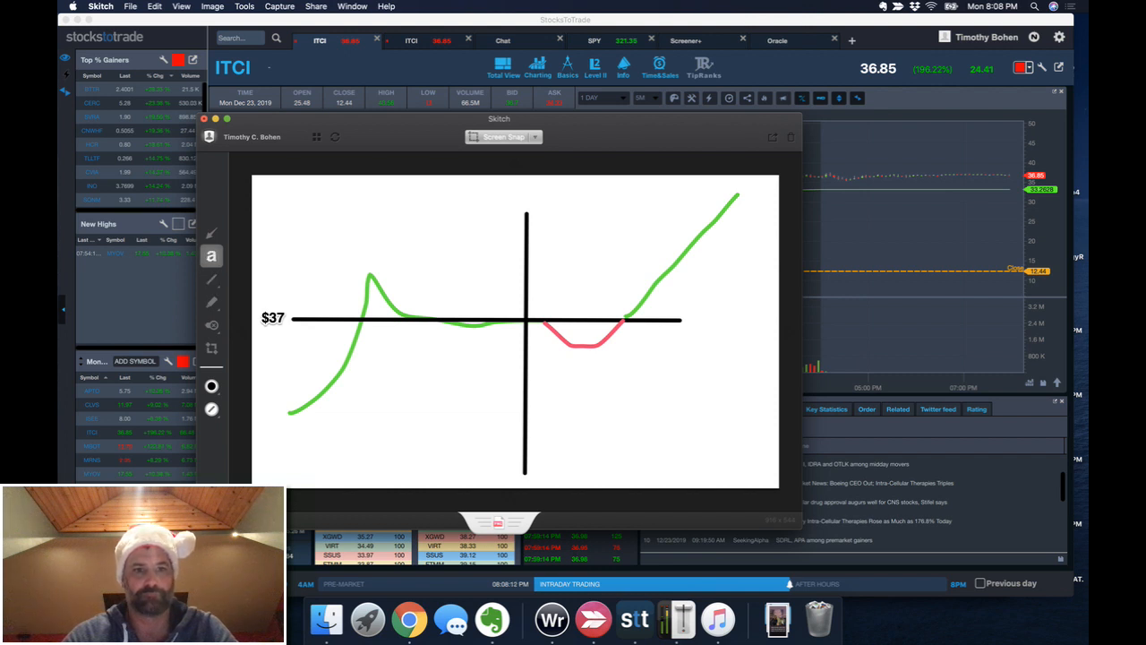
{"action": "type", "text": "tues"}
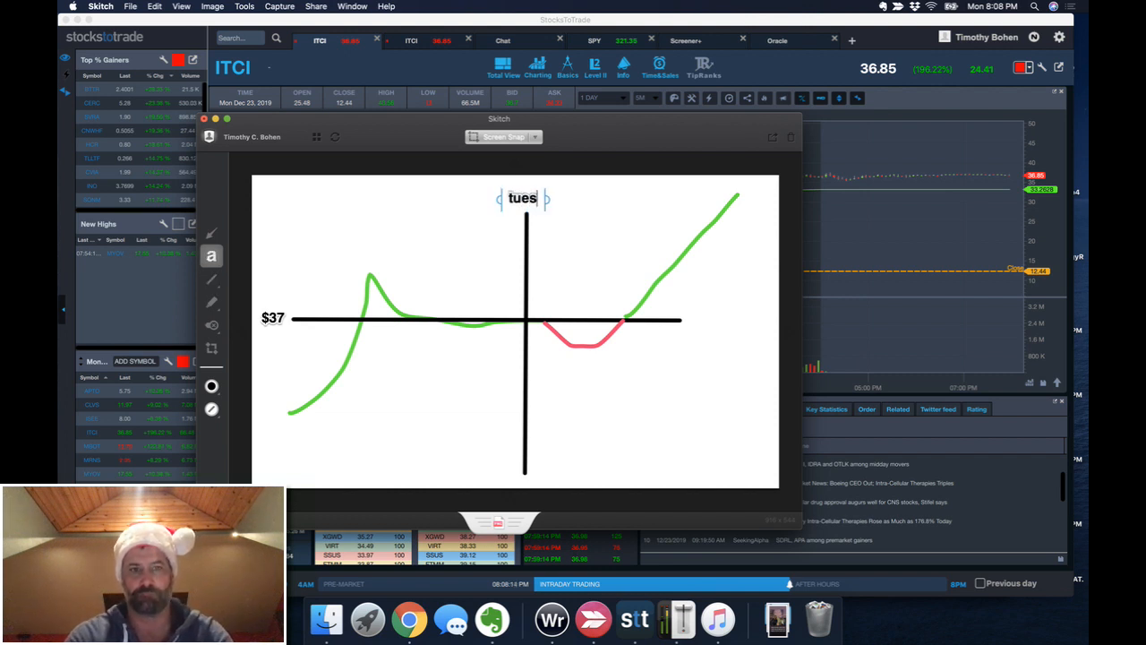
{"action": "type", "text": "Tuesday open"}
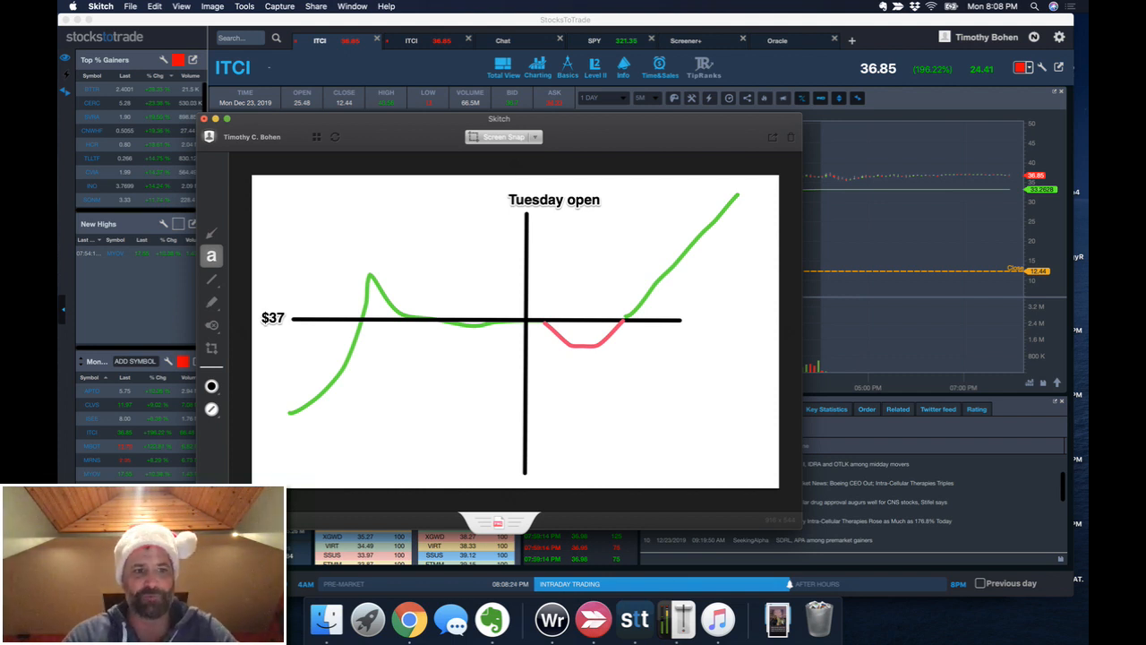
{"action": "left_click", "coordinate": [211, 279]}
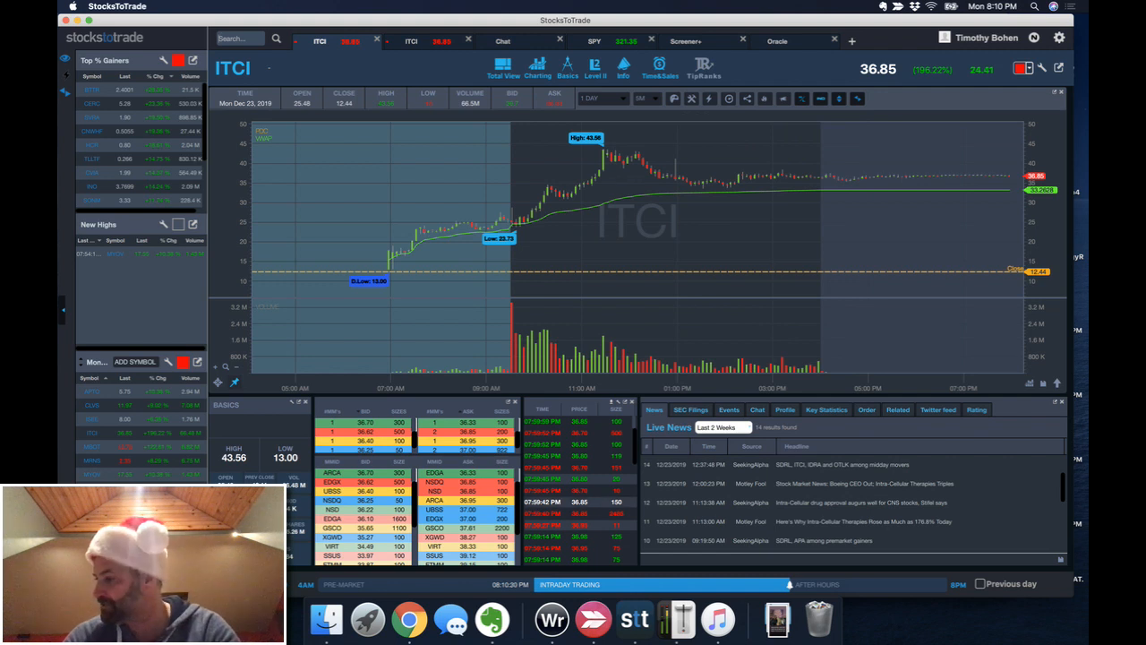
Load RAD onto the chart for review, then switch the chart to AES.
{"action": "type", "text": "R"}
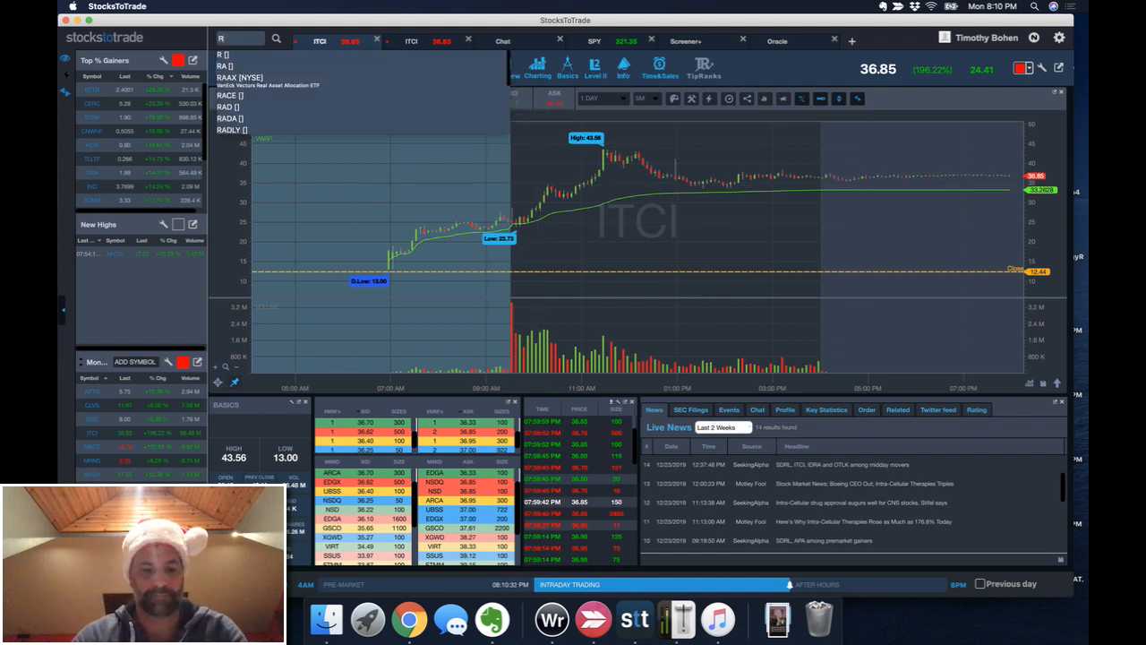
{"action": "left_click", "coordinate": [227, 108]}
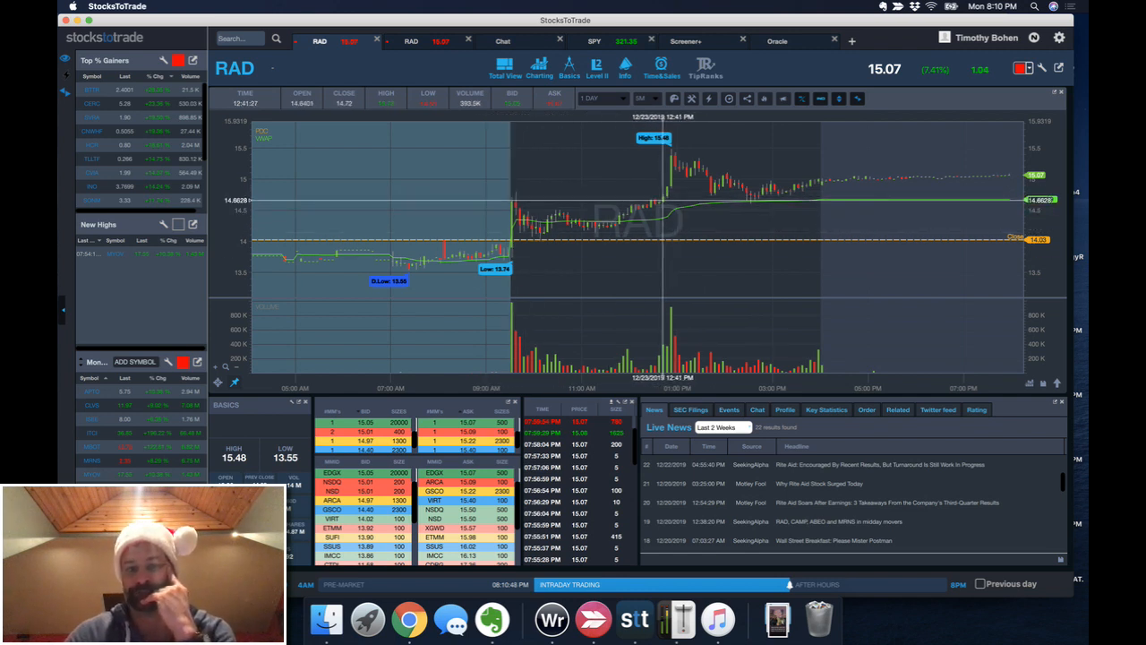
{"action": "mouse_move", "coordinate": [510, 242]}
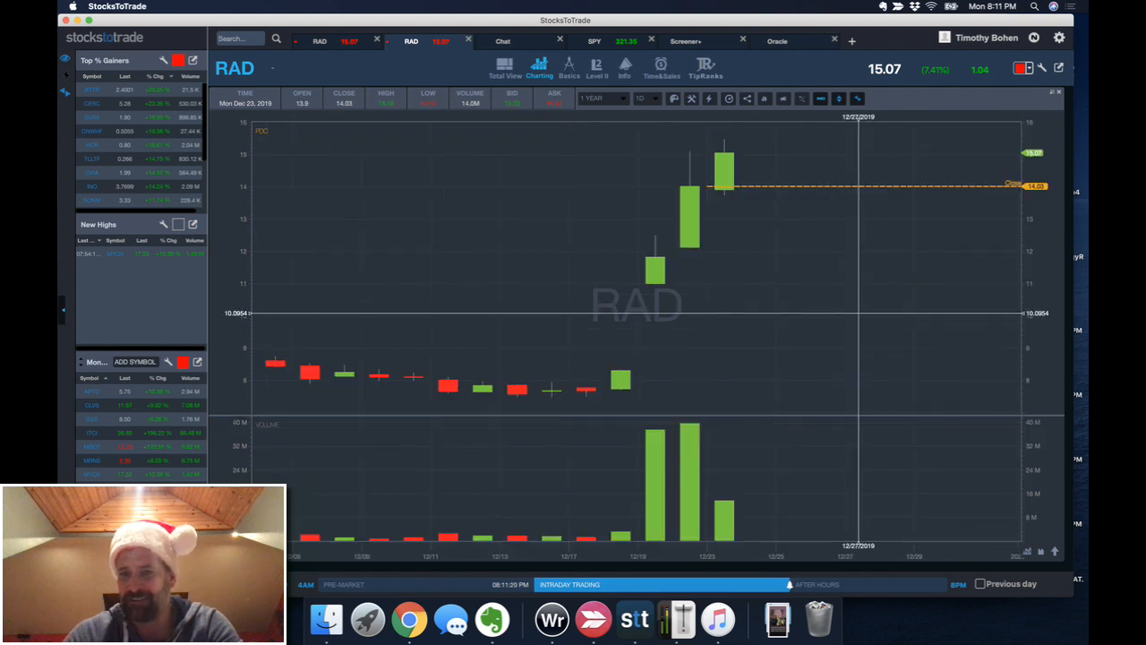
{"action": "mouse_move", "coordinate": [682, 250]}
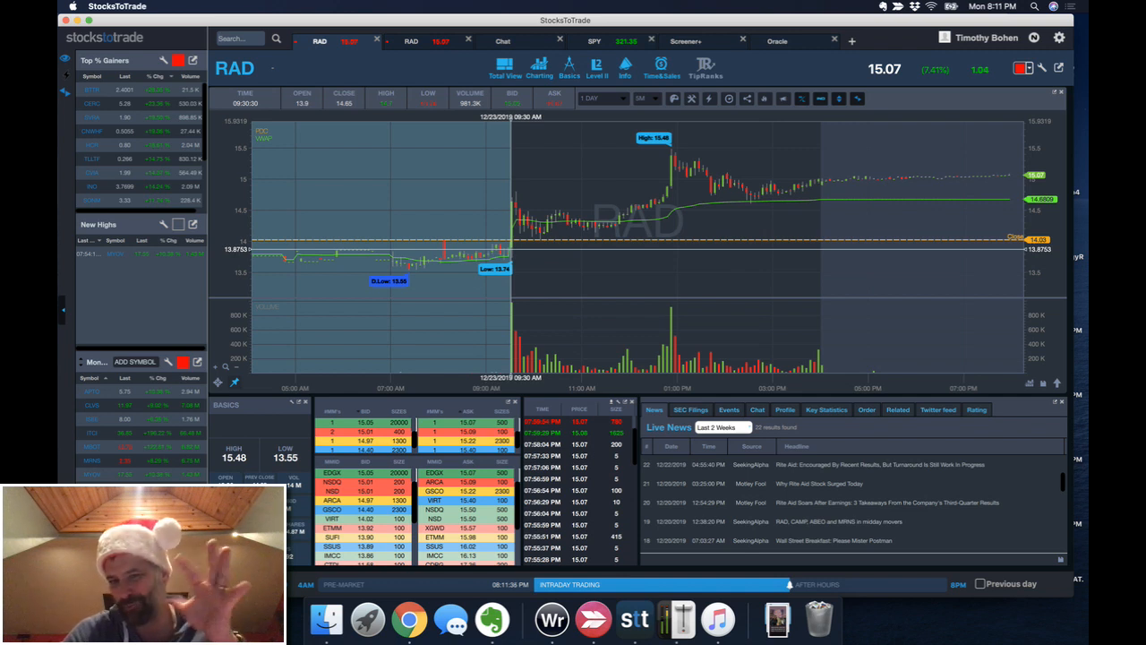
{"action": "mouse_move", "coordinate": [669, 242]}
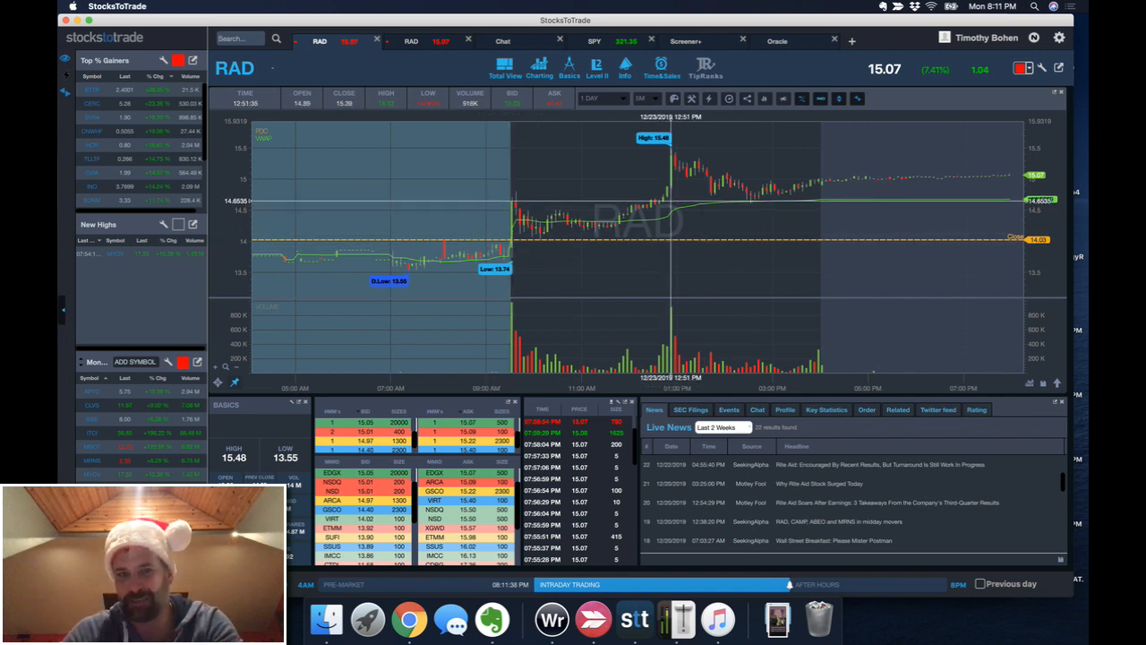
{"action": "mouse_move", "coordinate": [666, 251]}
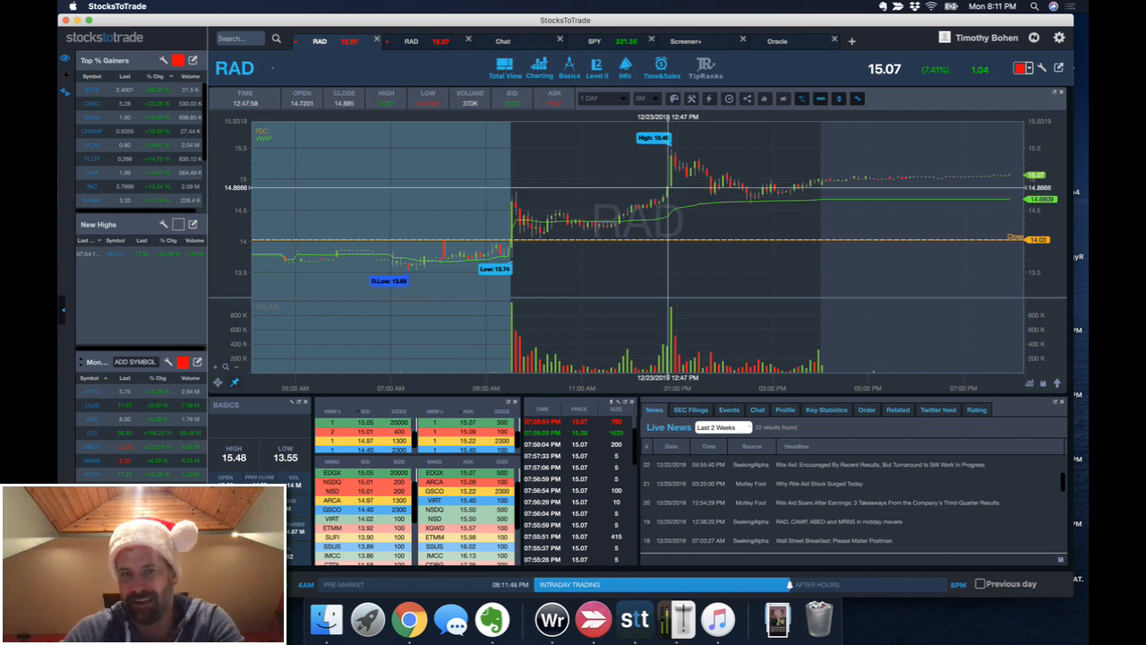
{"action": "mouse_move", "coordinate": [669, 247]}
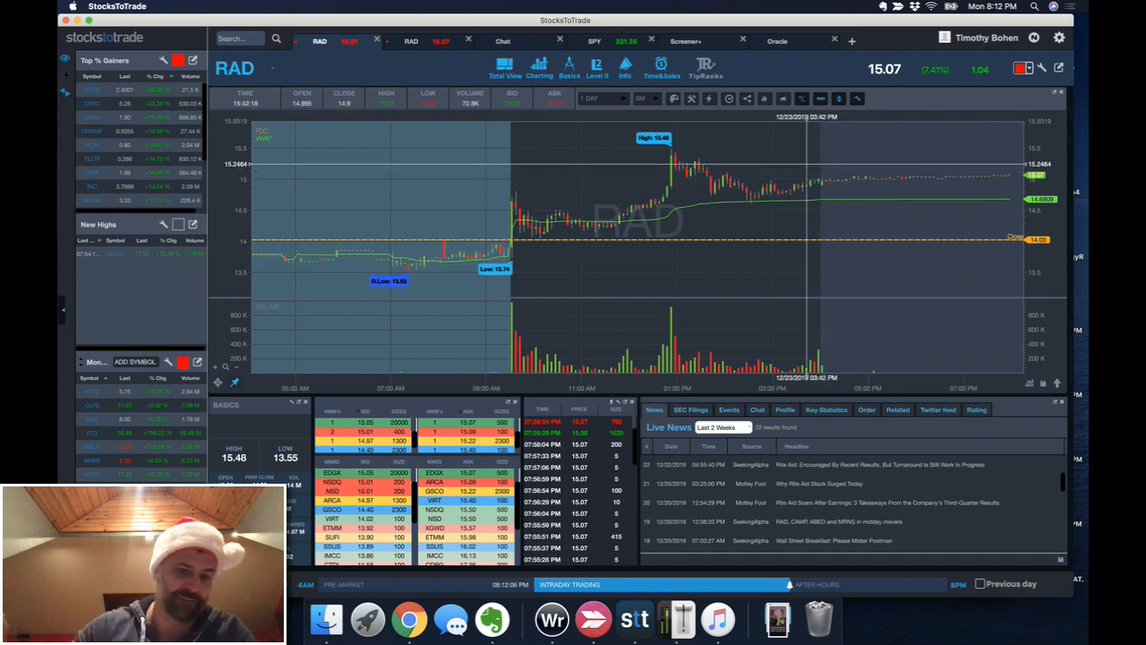
{"action": "left_click", "coordinate": [491, 619]}
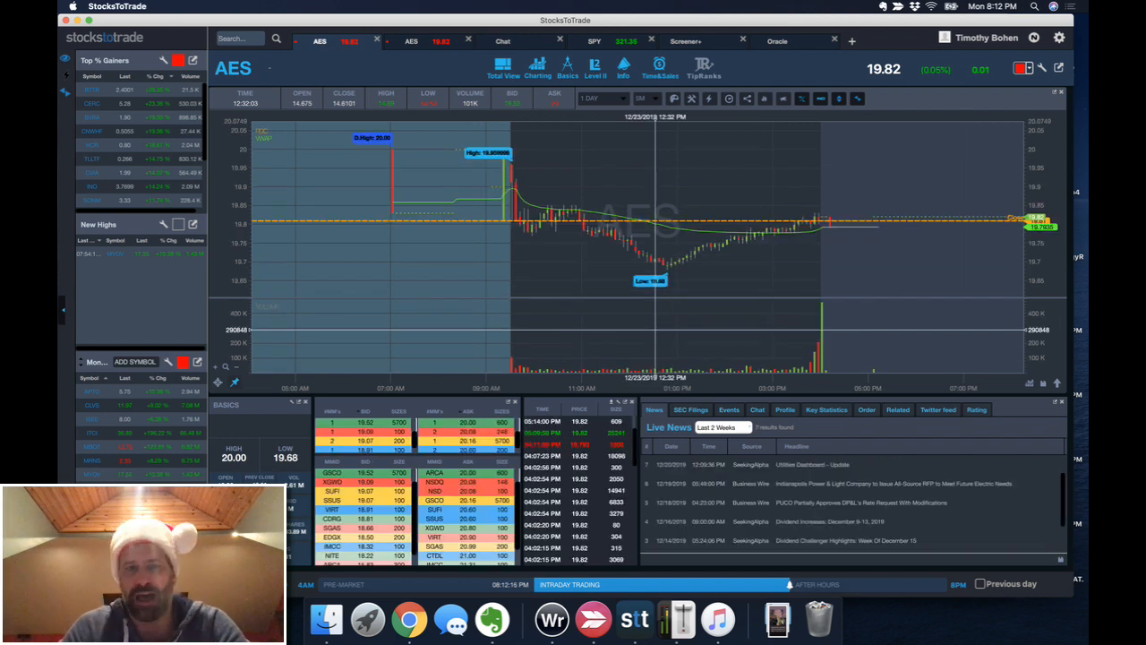
{"action": "mouse_move", "coordinate": [820, 219]}
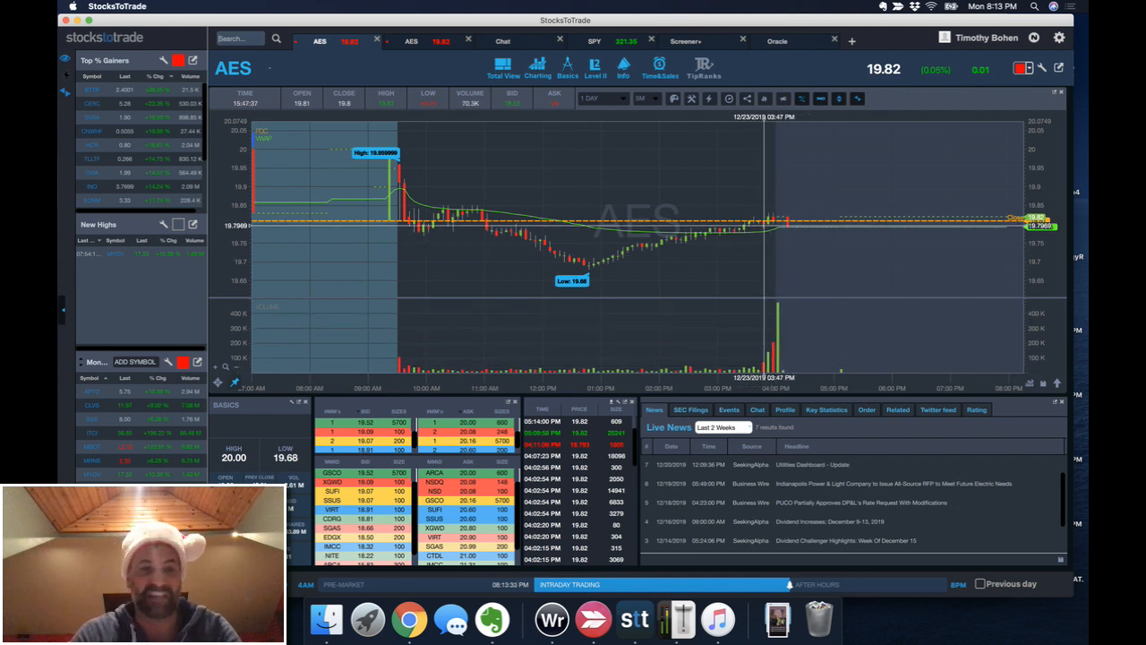
Review the AES intraday chart alongside its level 2, time and sales, and news.
{"action": "left_click", "coordinate": [491, 619]}
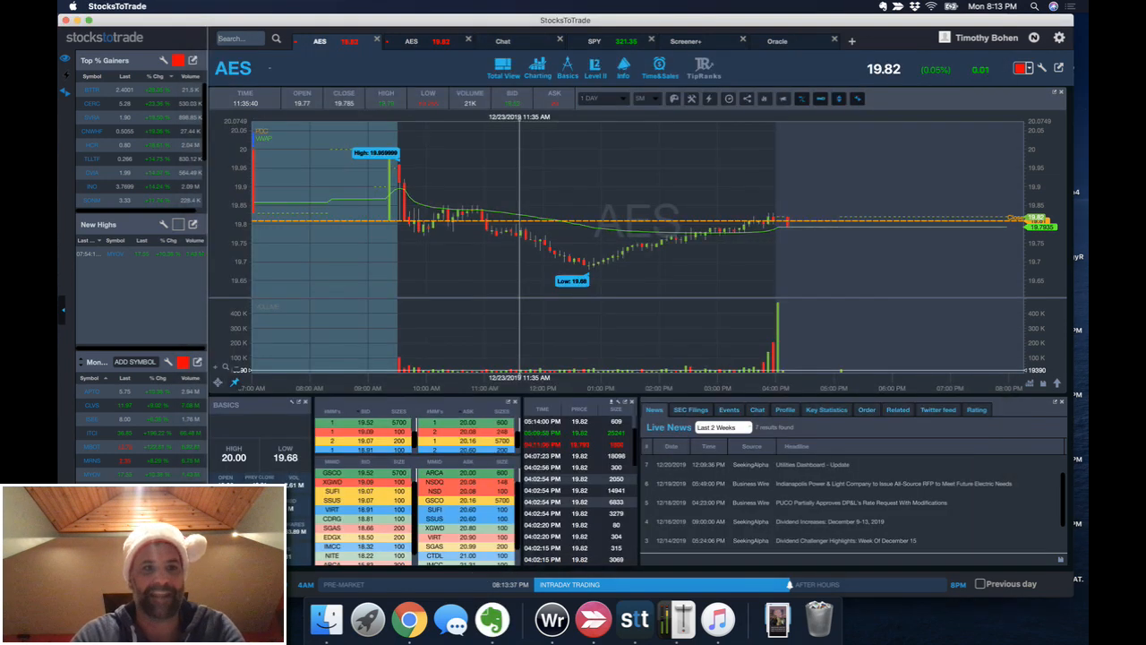
Load MRNS onto the chart in place of AES to review its history and intraday move.
{"action": "key", "text": "Return"}
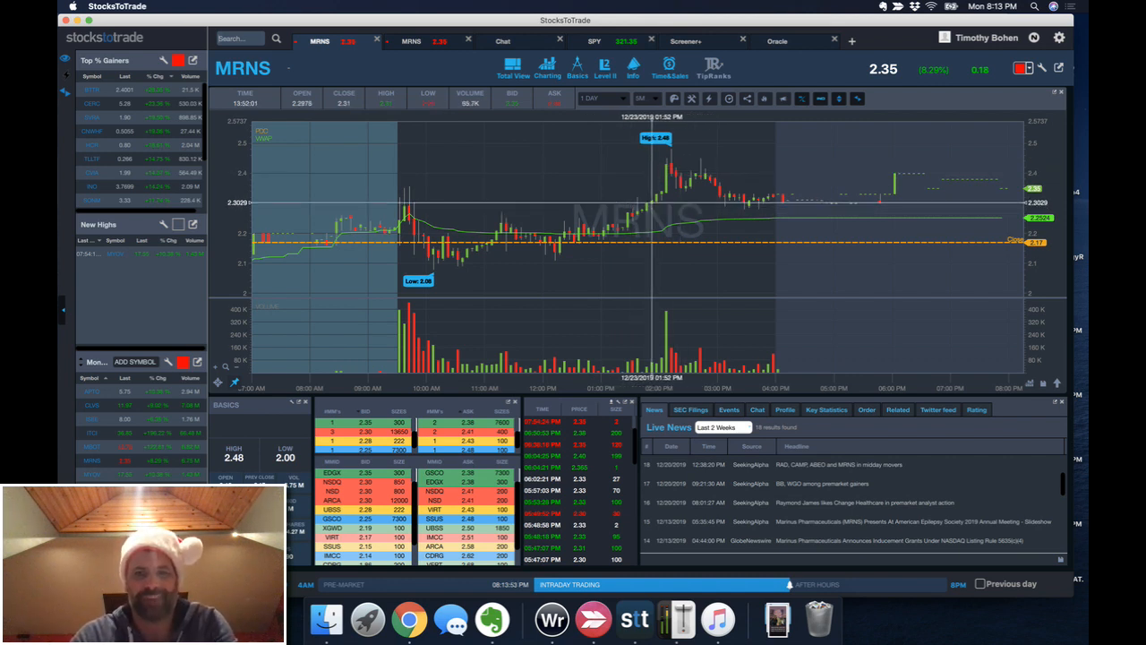
{"action": "mouse_move", "coordinate": [663, 247]}
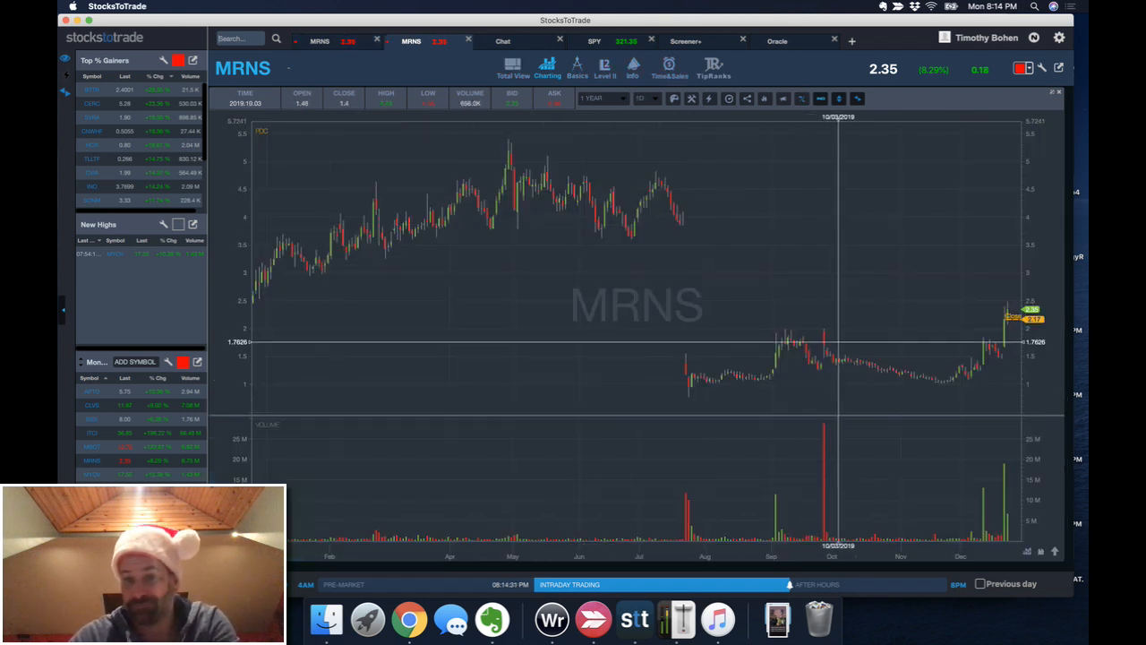
{"action": "mouse_move", "coordinate": [1010, 235]}
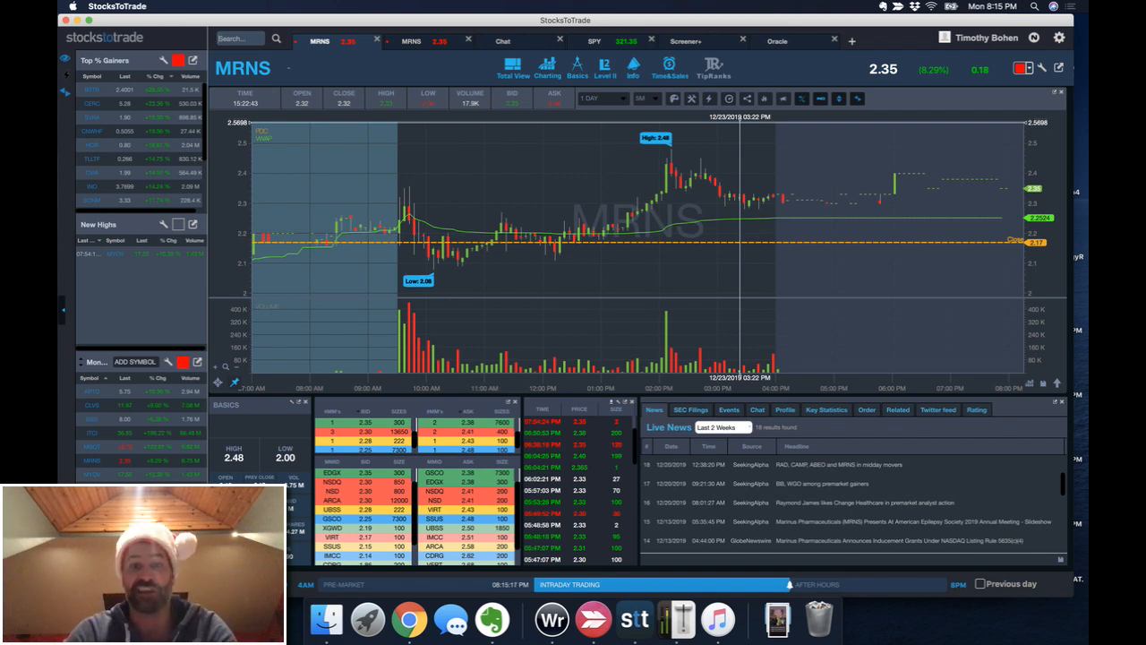
{"action": "mouse_move", "coordinate": [740, 242]}
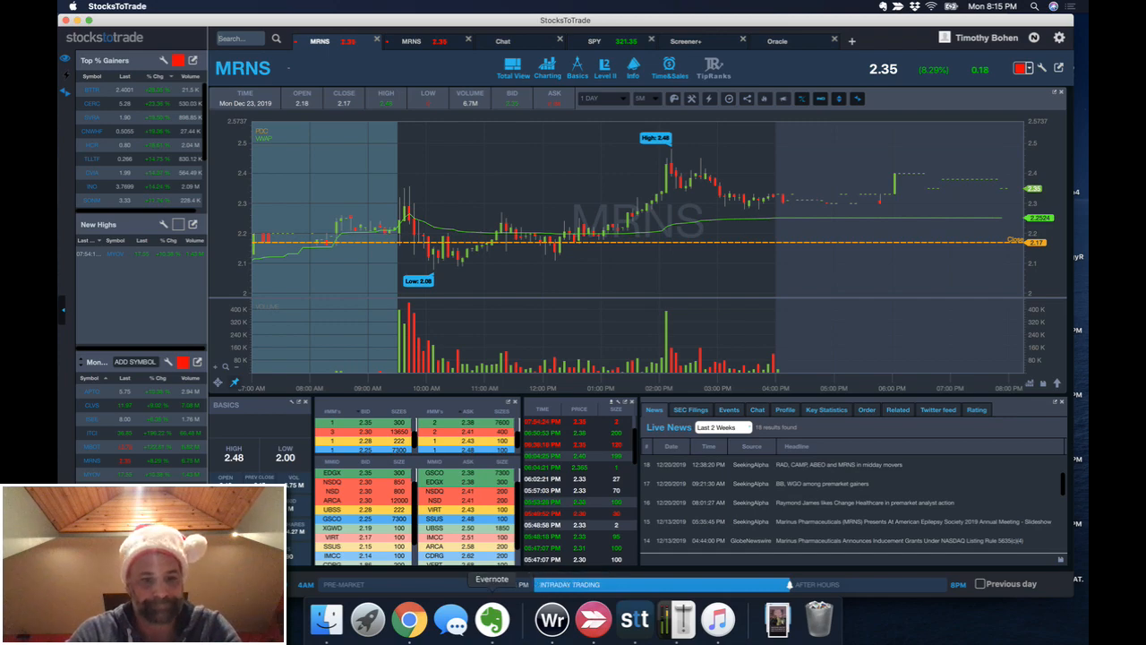
Launch Skitch from the Dock and open a saved chart sketch note from the gallery.
{"action": "left_click", "coordinate": [491, 620]}
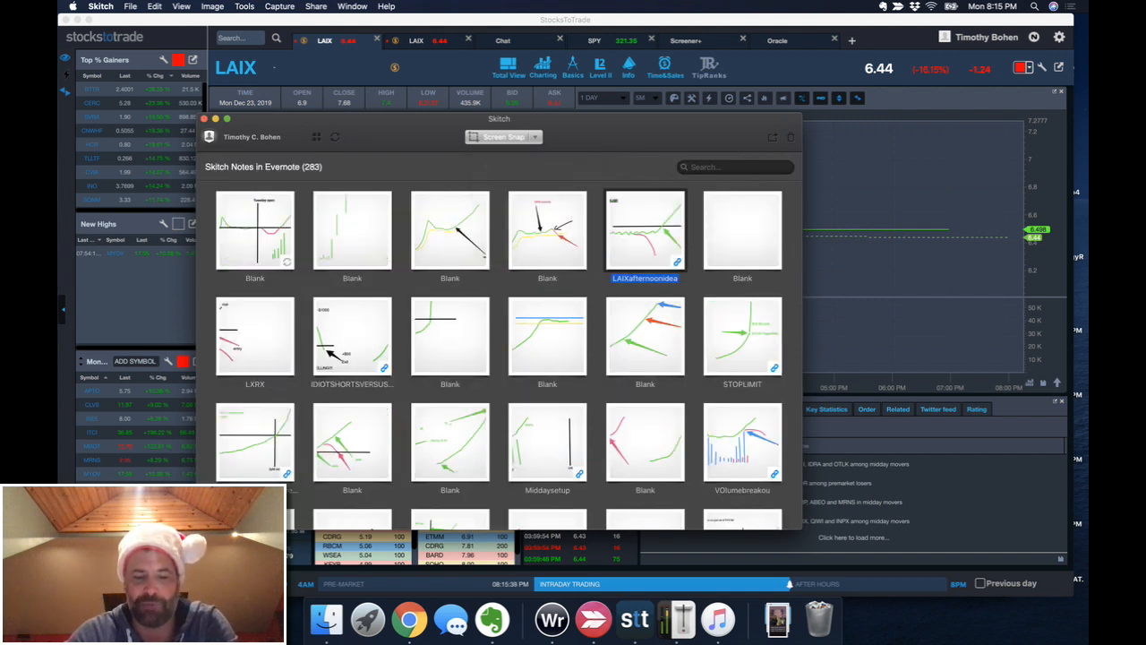
{"action": "double_click", "coordinate": [644, 229]}
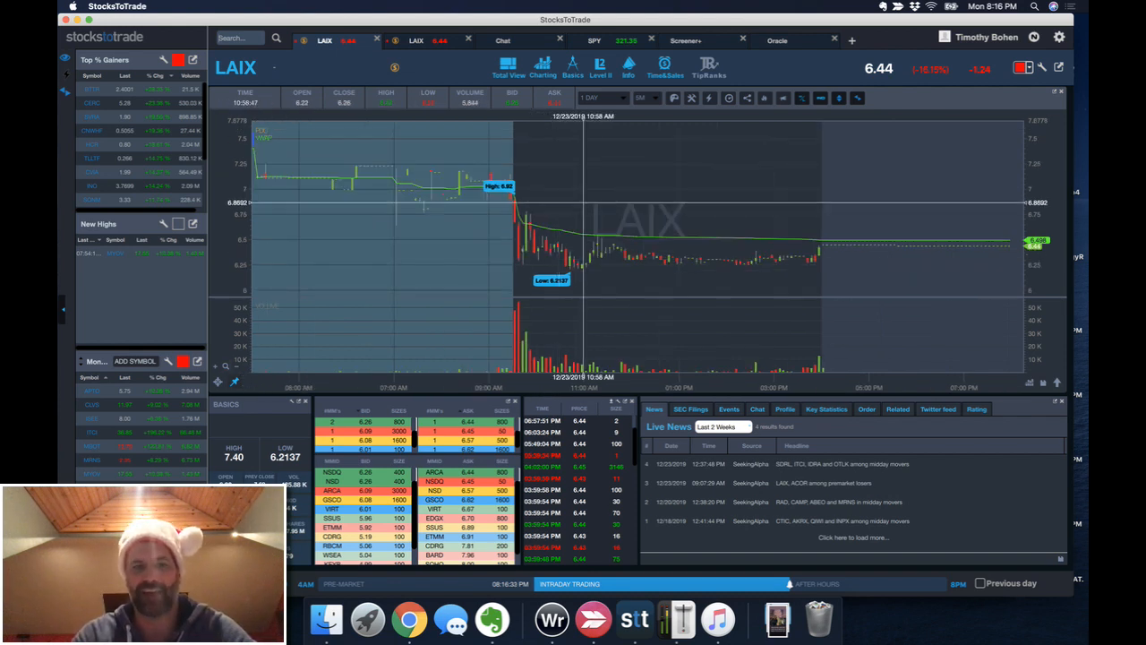
Bring up the LAIX chart's list of time-range periods from the chart toolbar.
{"action": "right_click", "coordinate": [591, 242]}
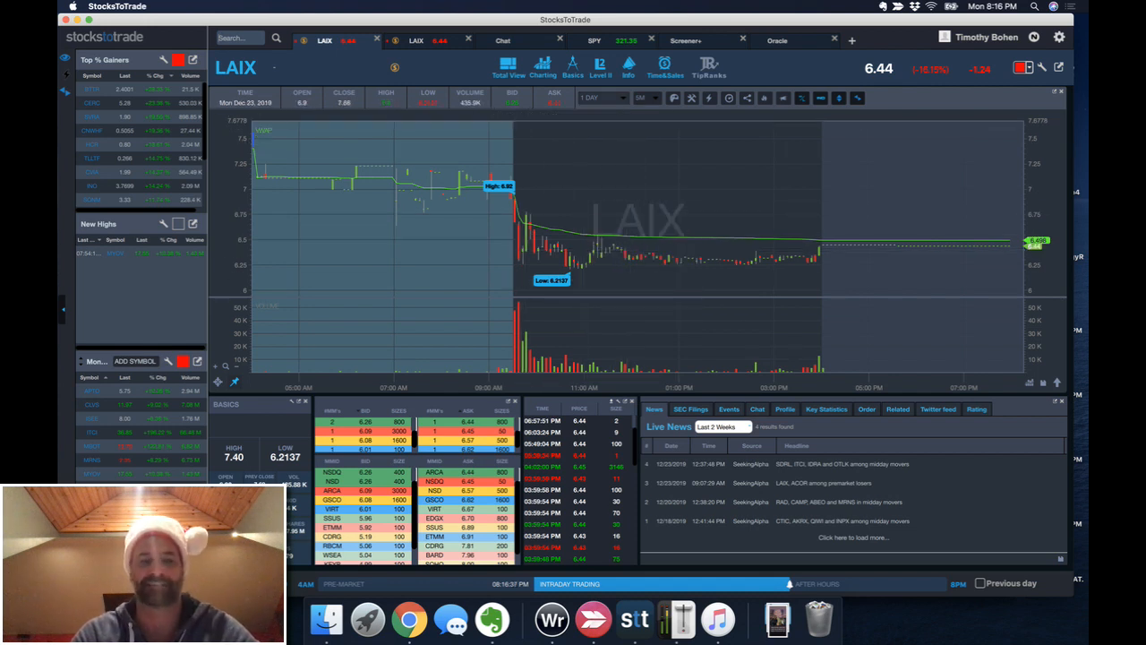
{"action": "left_click", "coordinate": [602, 97]}
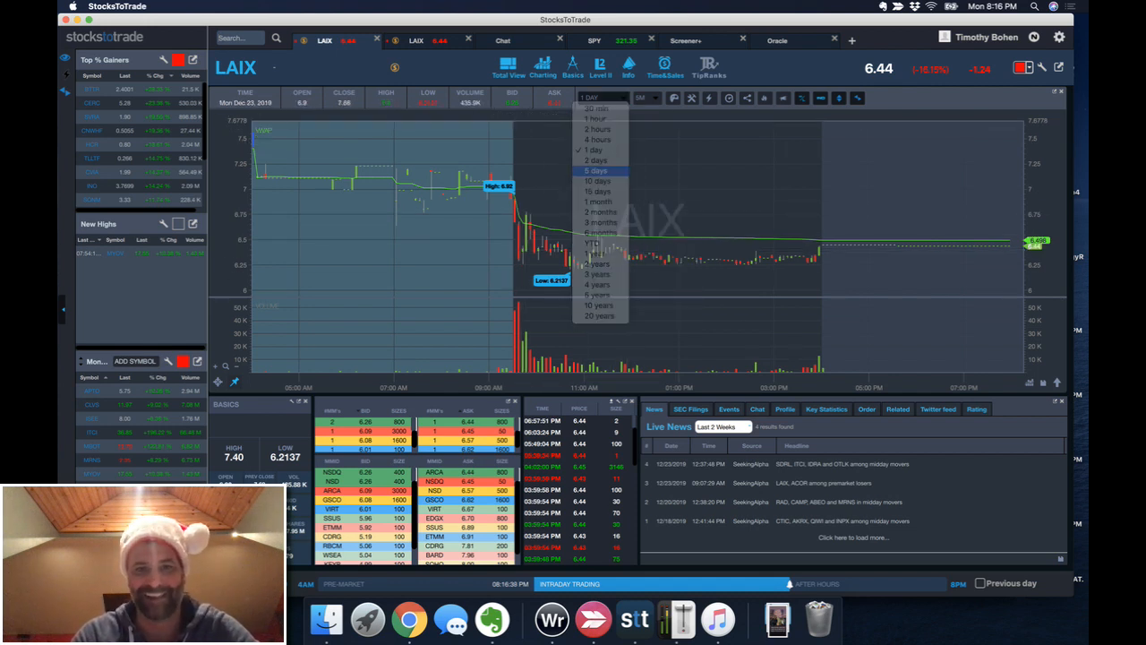
Set the LAIX chart to a 5-day range, then move to Chrome's watchlist signup page.
{"action": "left_click", "coordinate": [597, 168]}
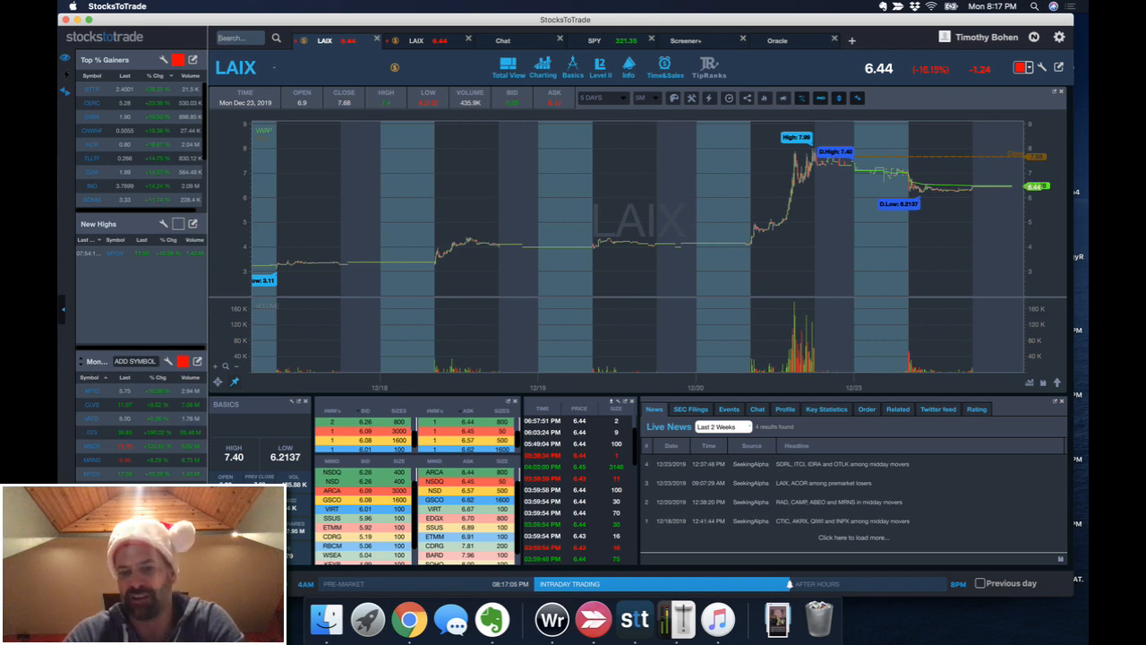
{"action": "left_click", "coordinate": [491, 619]}
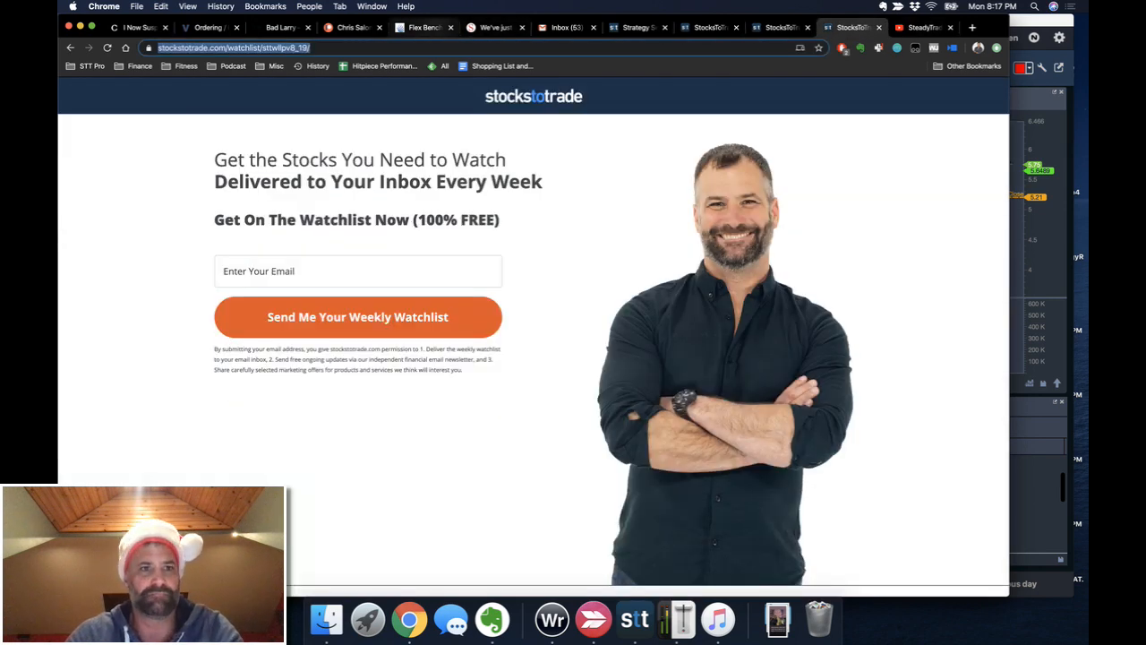
Show the StocksToTrade Pro page, then the YouTube livestream page with live chat.
{"action": "left_click", "coordinate": [707, 27]}
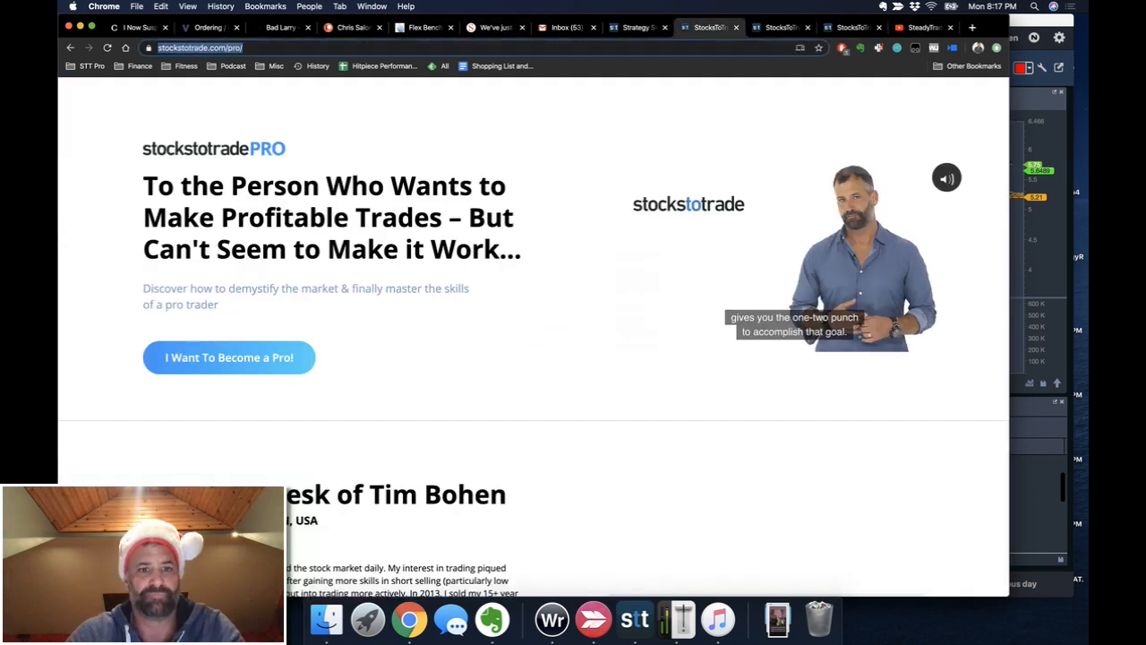
{"action": "left_click", "coordinate": [917, 27]}
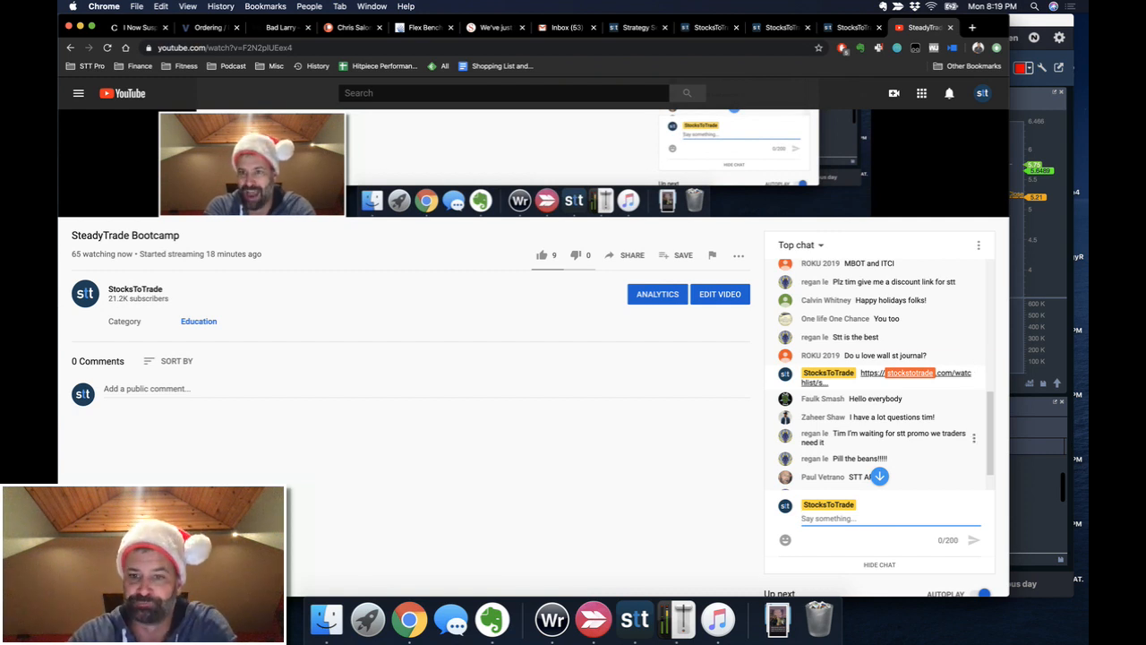
Scroll through the YouTube live chat before returning to the watchlist signup page.
{"action": "scroll", "scroll_direction": "down", "scroll_amount": 3}
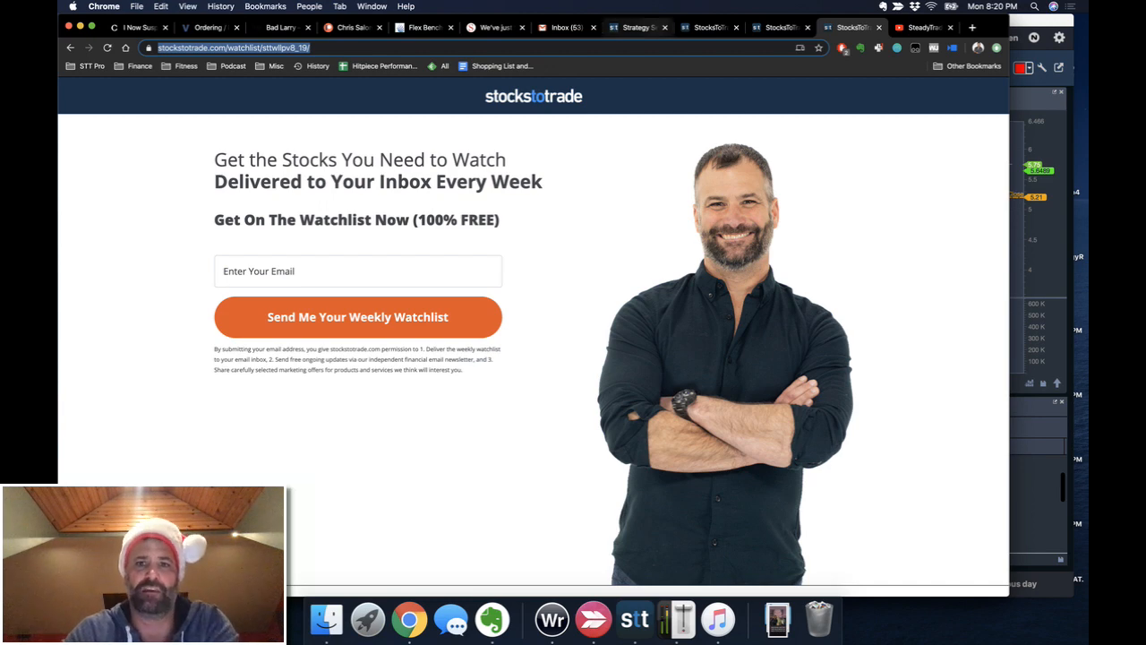
Show the Oracle webinar signup page and copy the page addresses to share.
{"action": "left_click", "coordinate": [710, 27]}
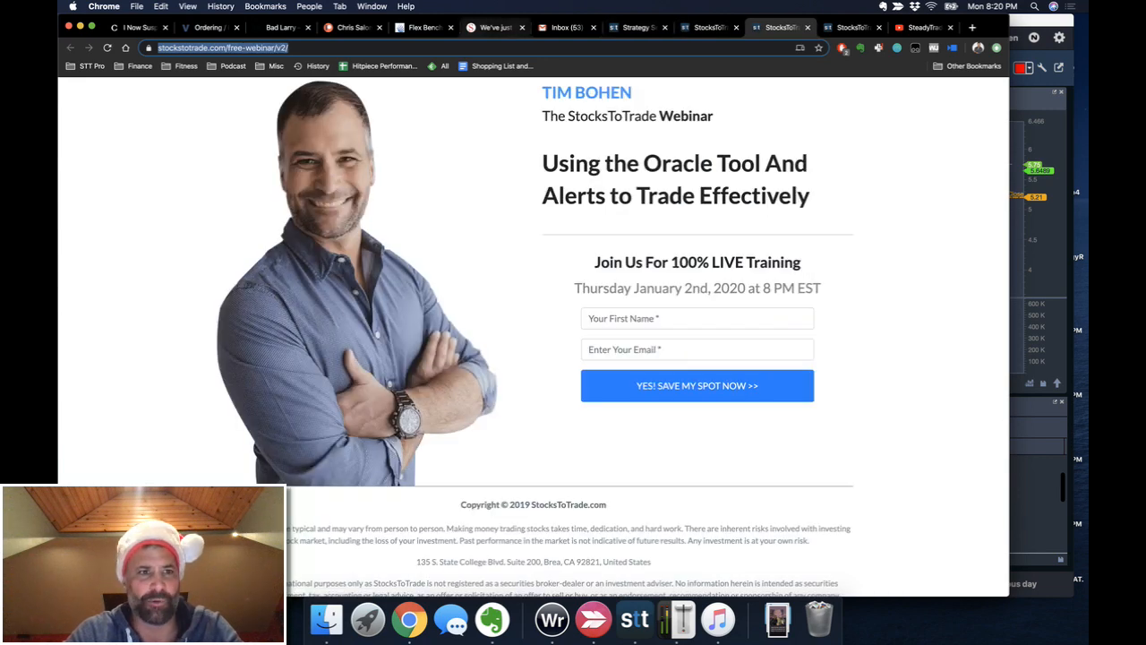
{"action": "mouse_move", "coordinate": [634, 619]}
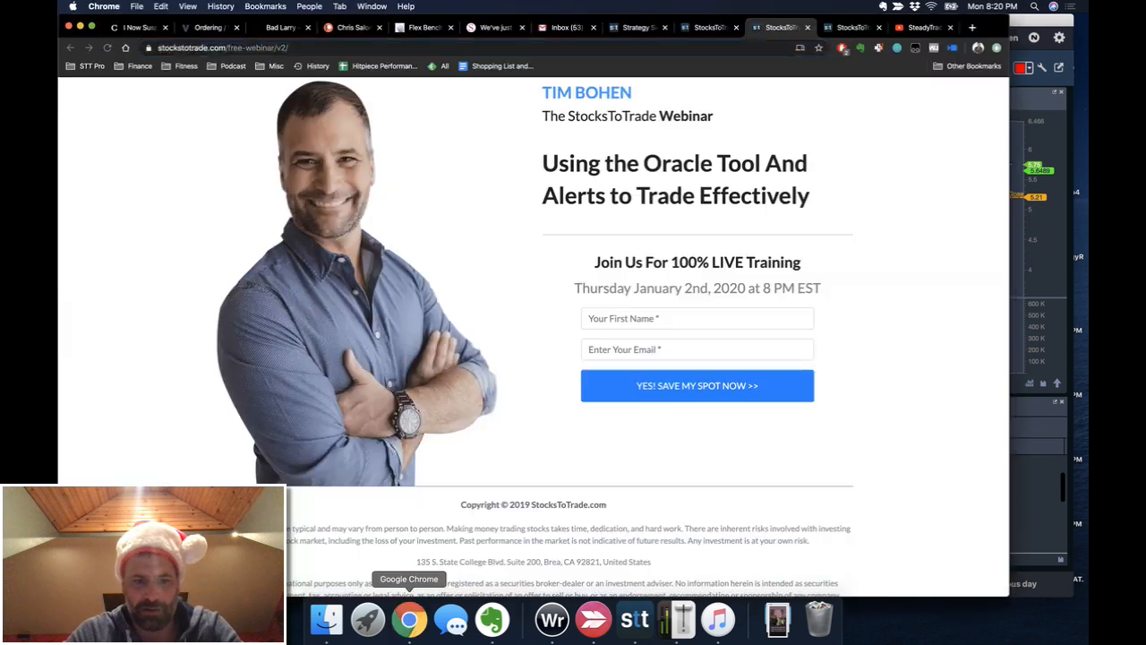
{"action": "left_click", "coordinate": [923, 27]}
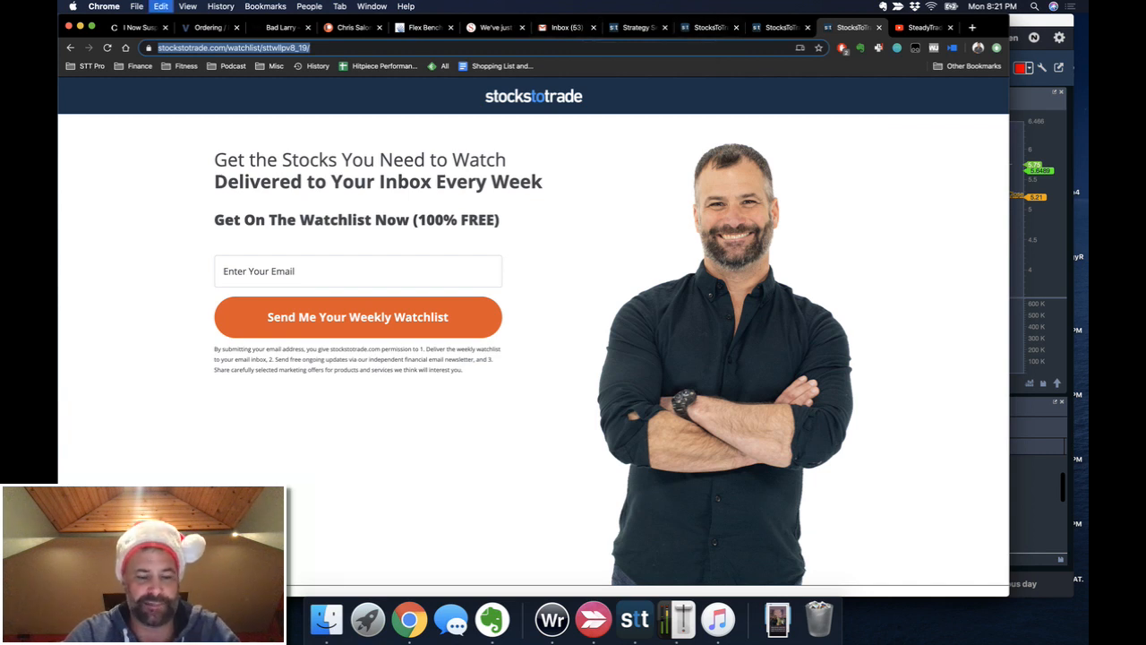
{"action": "left_click", "coordinate": [914, 27]}
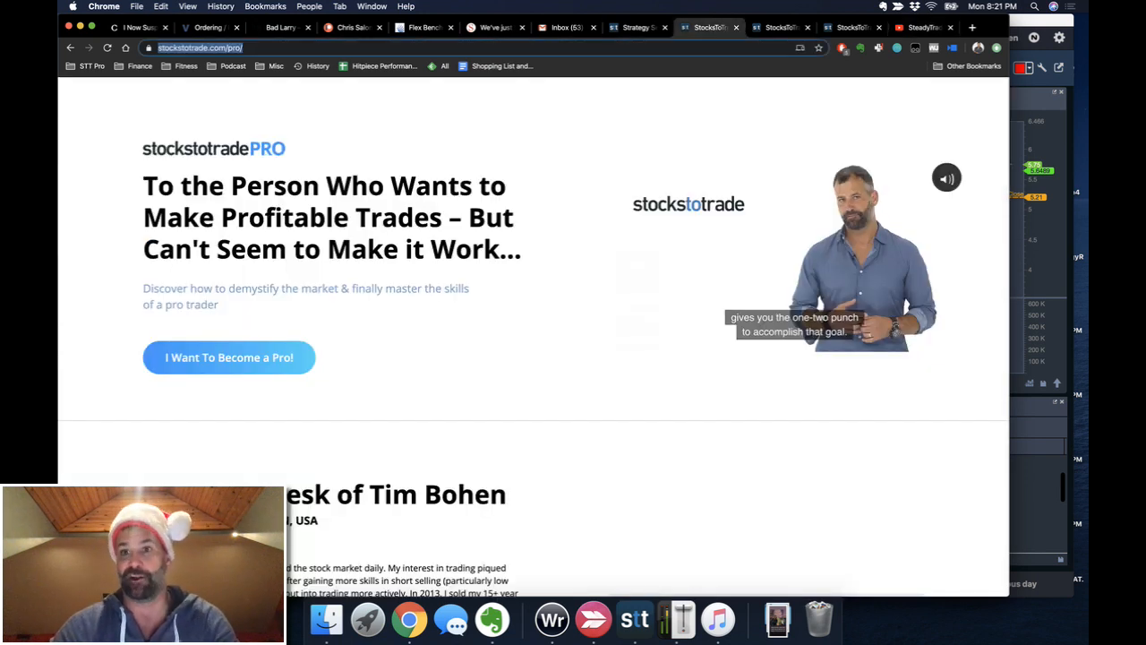
Post the StocksToTrade Pro page link in the SteadyTrade Bootcamp YouTube live chat.
{"action": "left_click", "coordinate": [922, 27]}
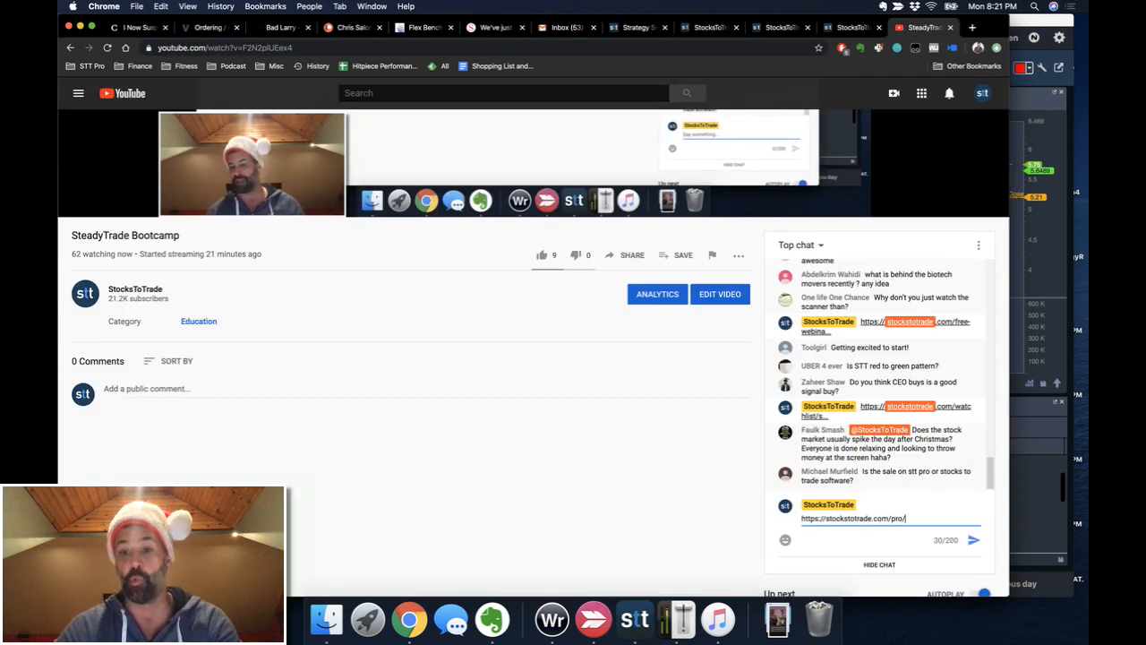
{"action": "left_click", "coordinate": [974, 539]}
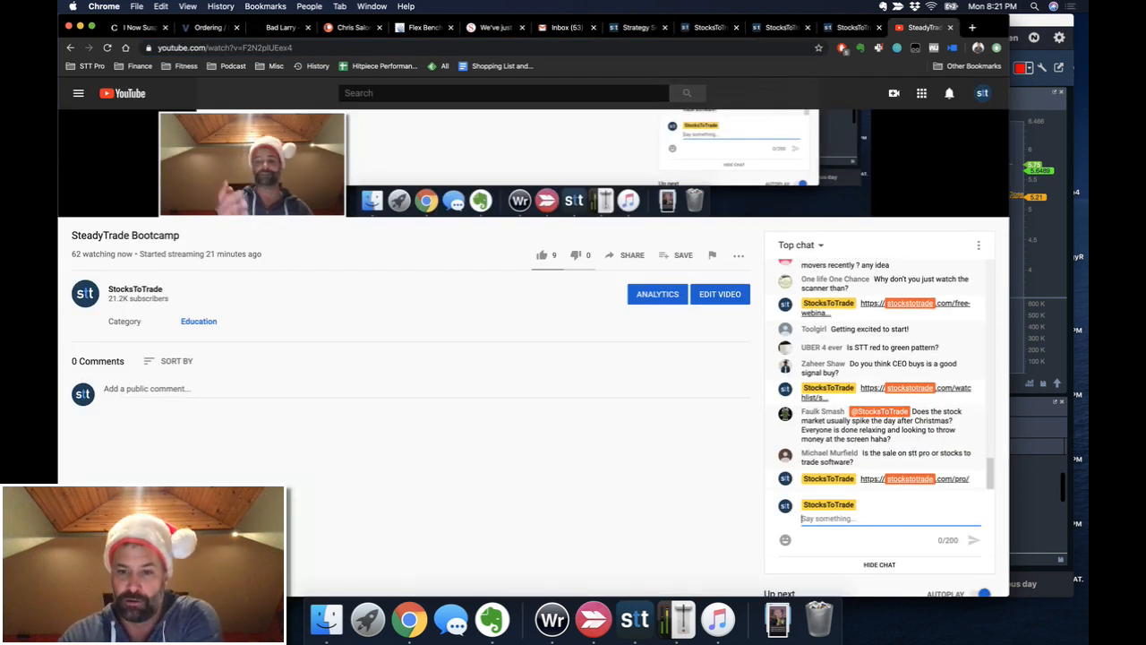